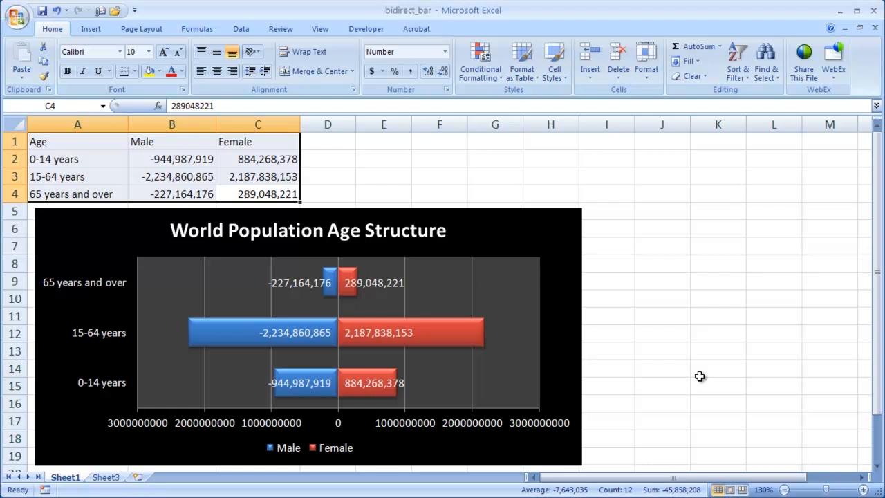
mouse_move(455, 287)
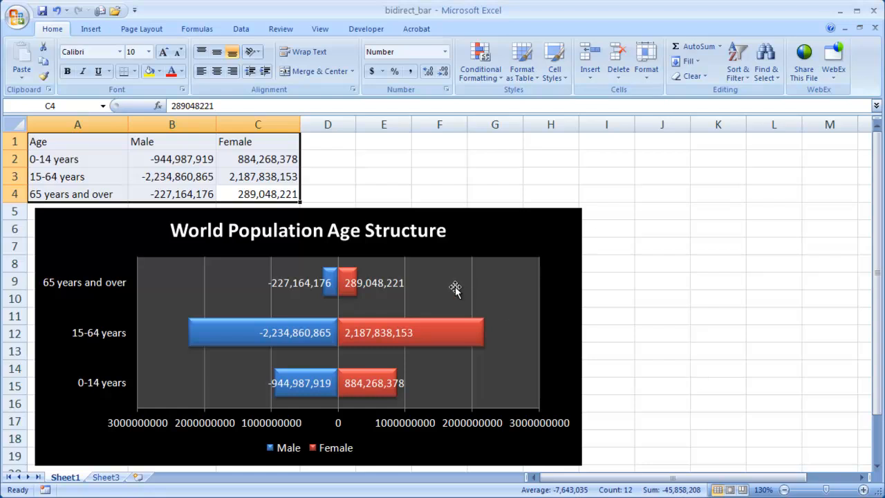
mouse_move(458, 241)
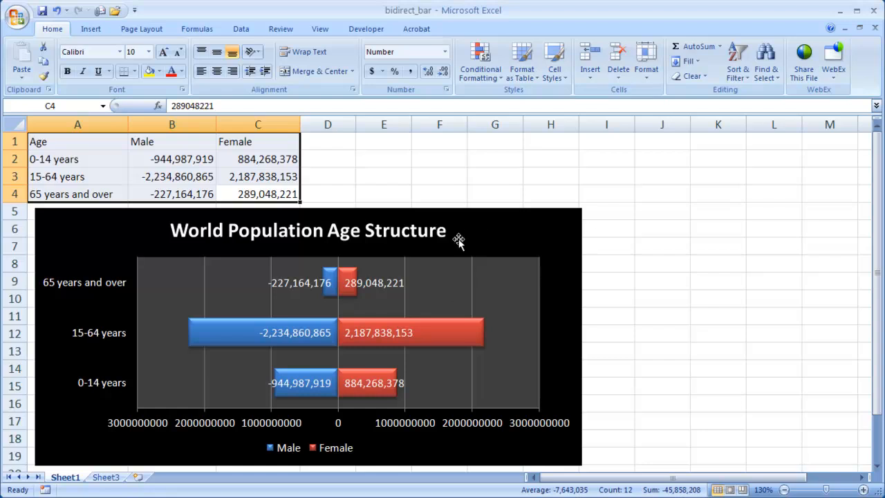
mouse_move(485, 251)
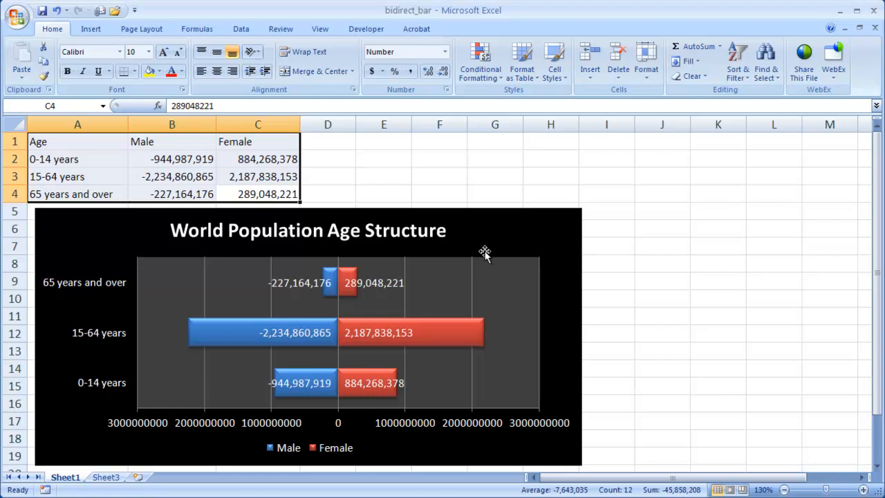
mouse_move(410, 333)
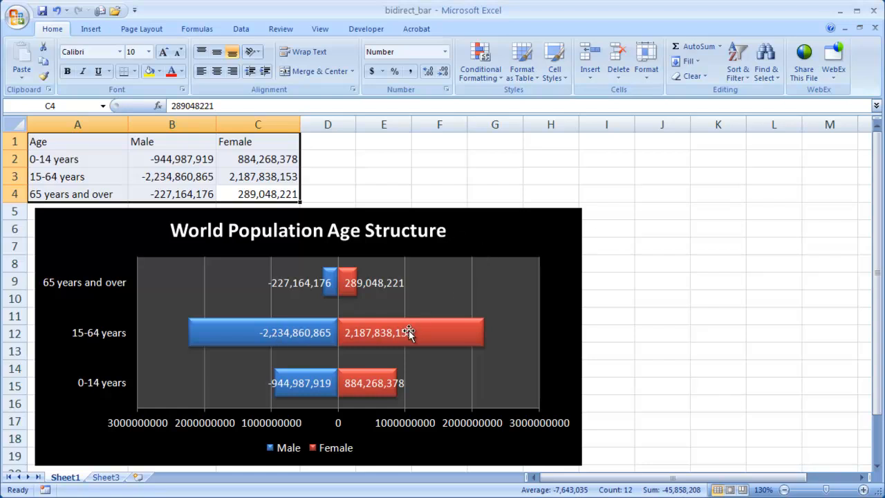
mouse_move(270, 339)
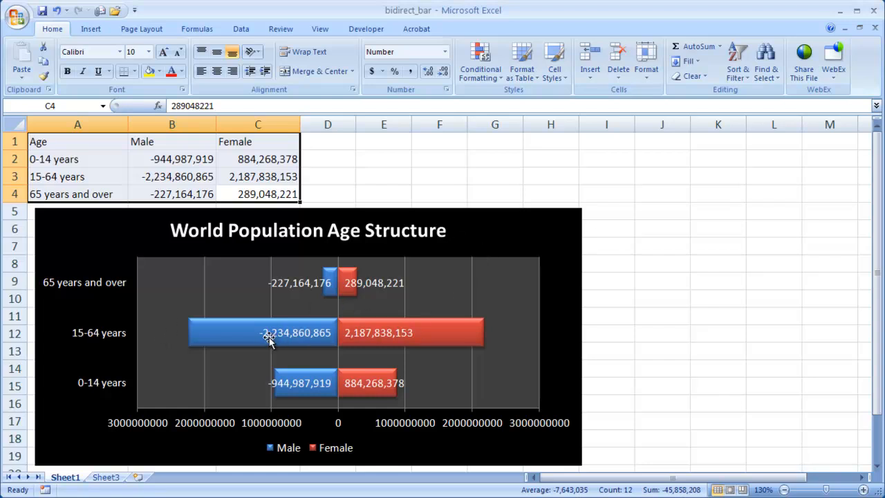
mouse_move(615, 339)
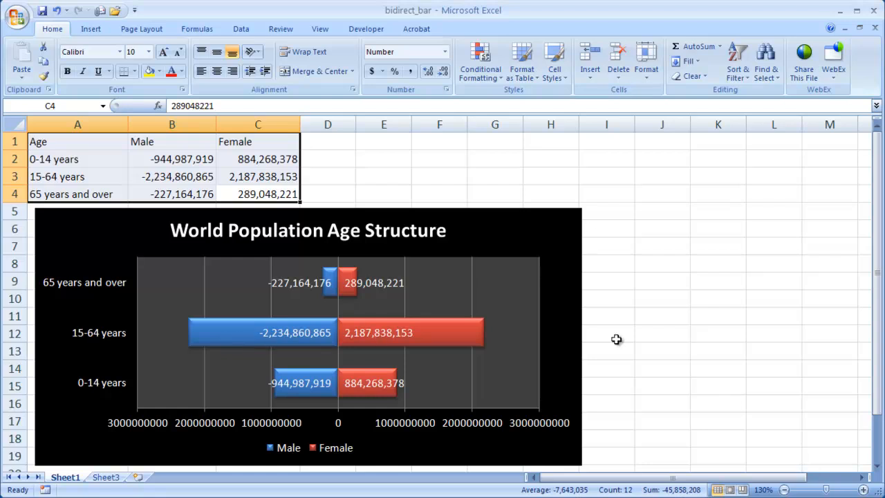
mouse_move(296, 326)
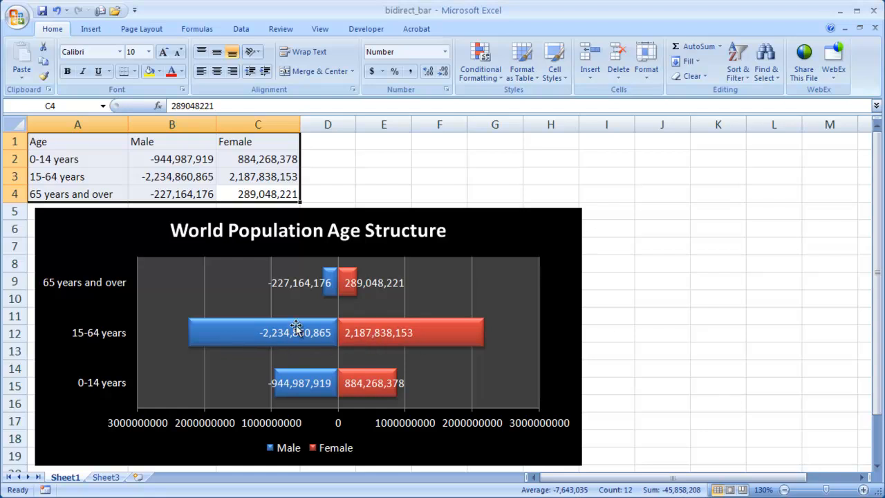
mouse_move(258, 263)
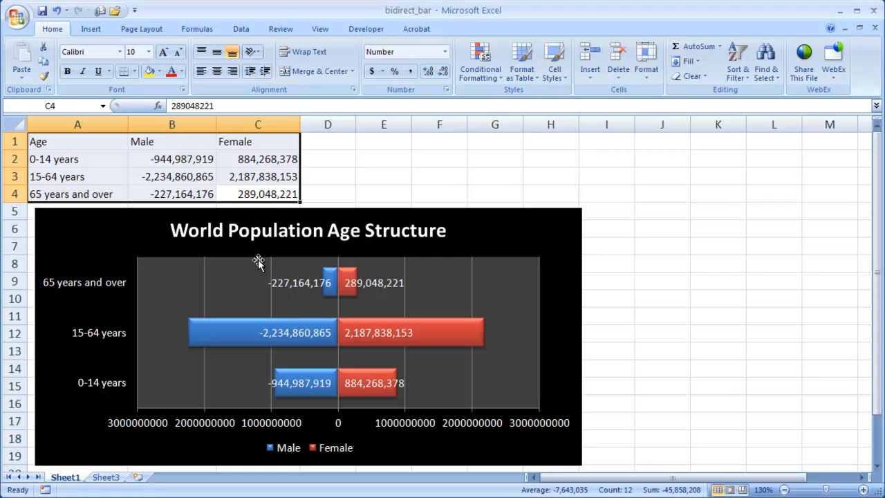
mouse_move(360, 259)
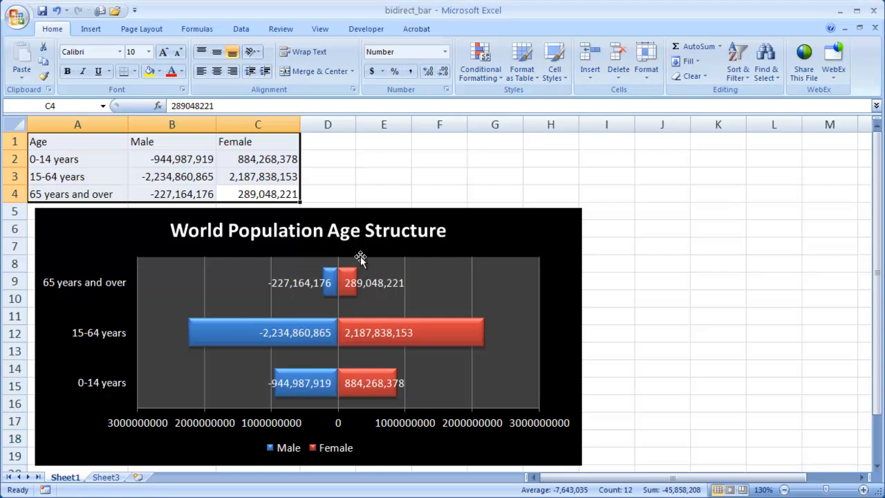
mouse_move(299, 401)
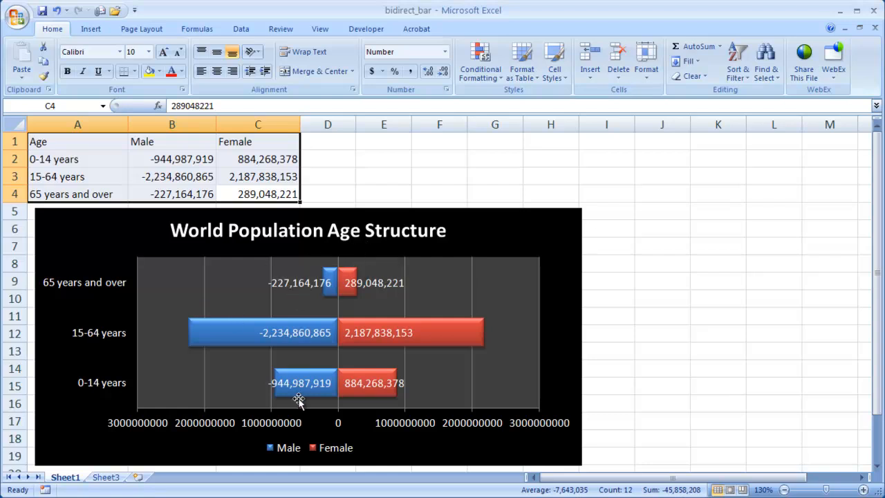
mouse_move(350, 235)
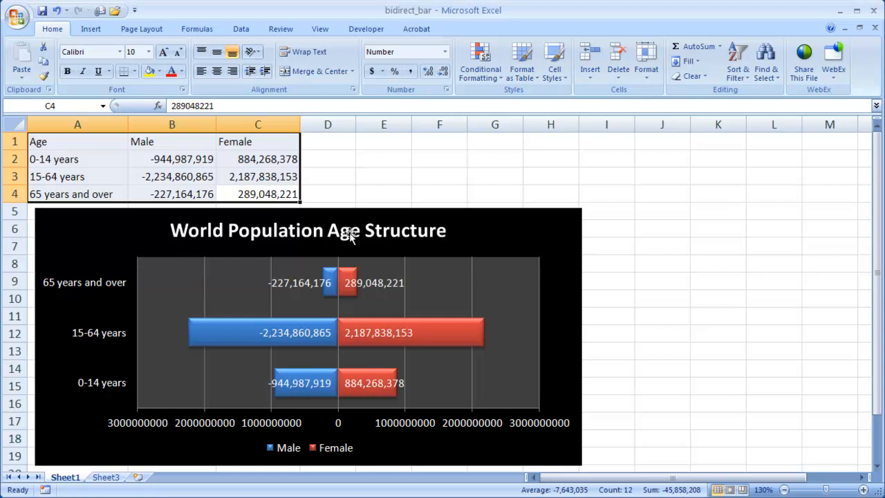
mouse_move(169, 197)
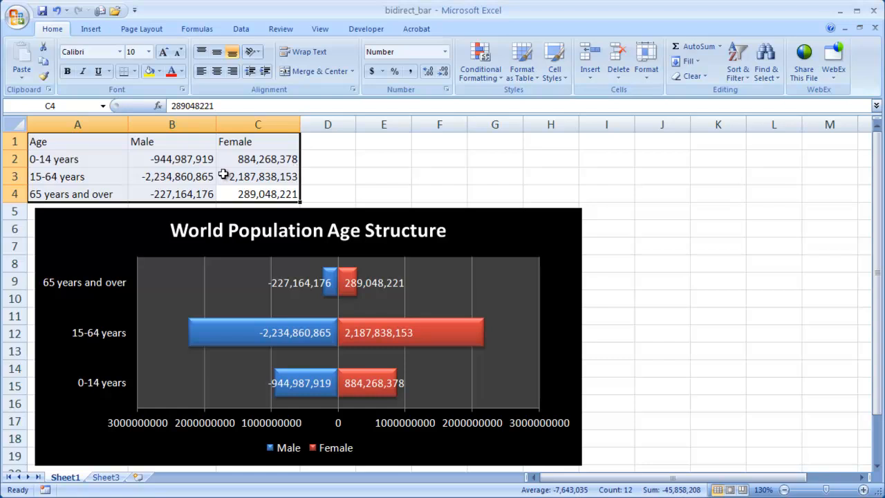
mouse_move(177, 147)
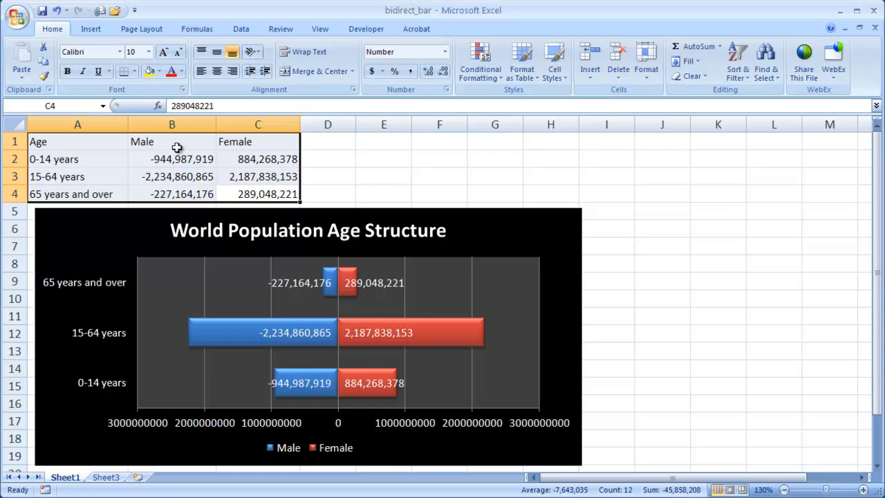
mouse_move(66, 151)
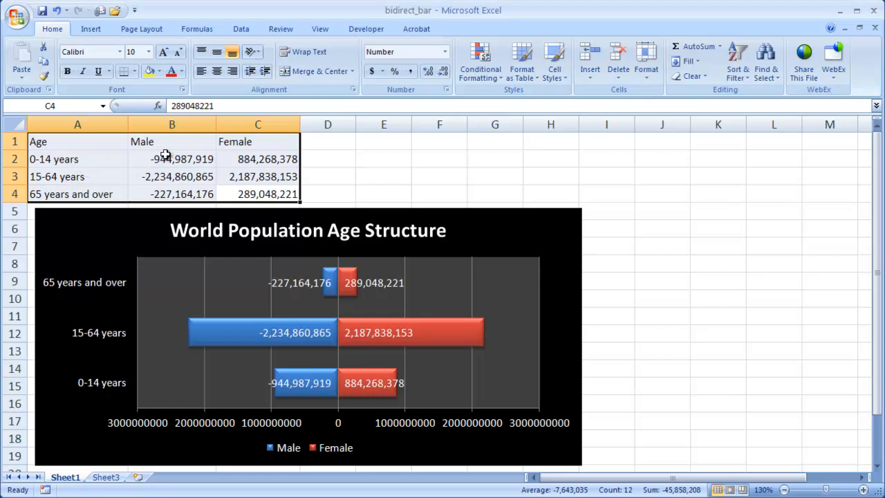
- Copy the Age, Male and Female table in A1:C4 onto Sheet3
left_click(171, 159)
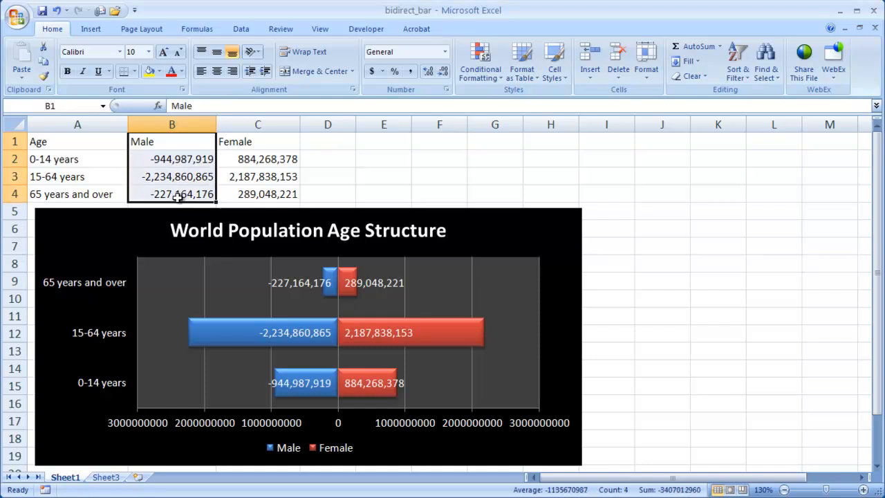
mouse_move(216, 317)
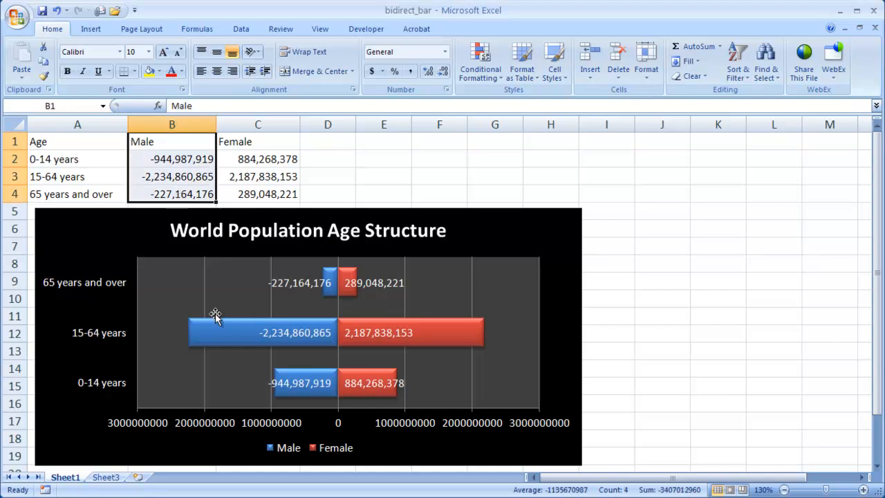
mouse_move(314, 292)
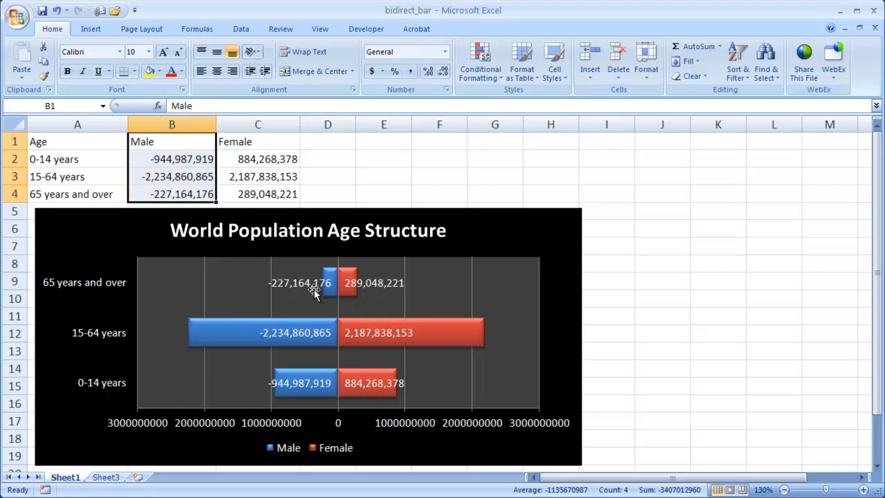
mouse_move(308, 330)
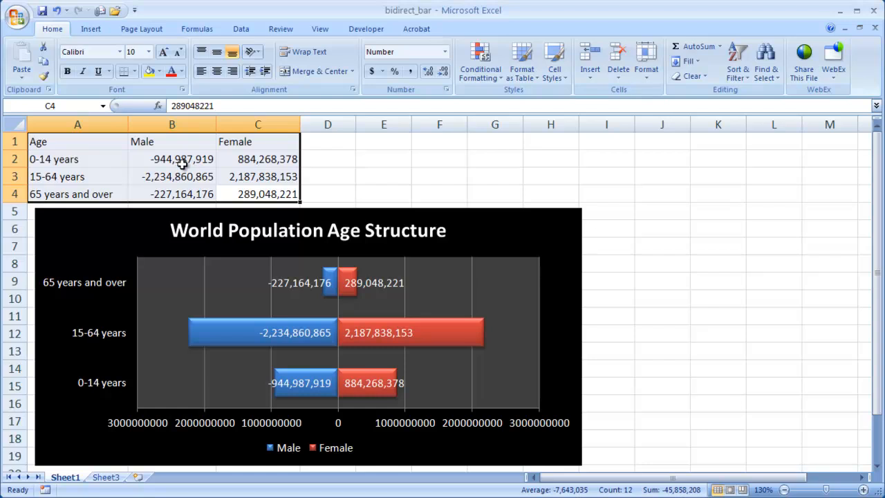
key("ctrl+c")
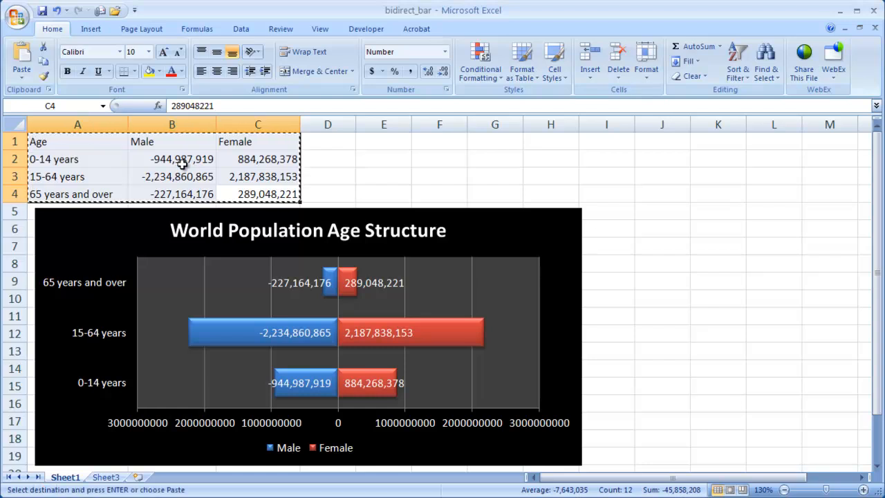
left_click(106, 477)
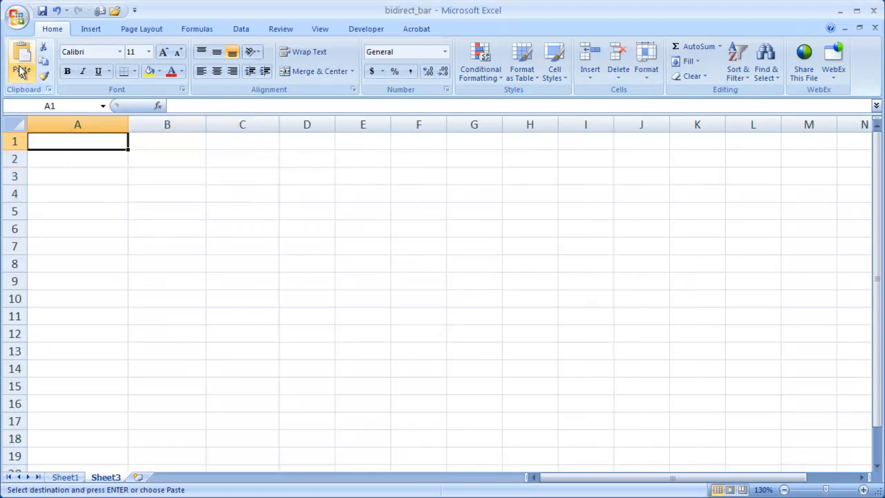
left_click(22, 59)
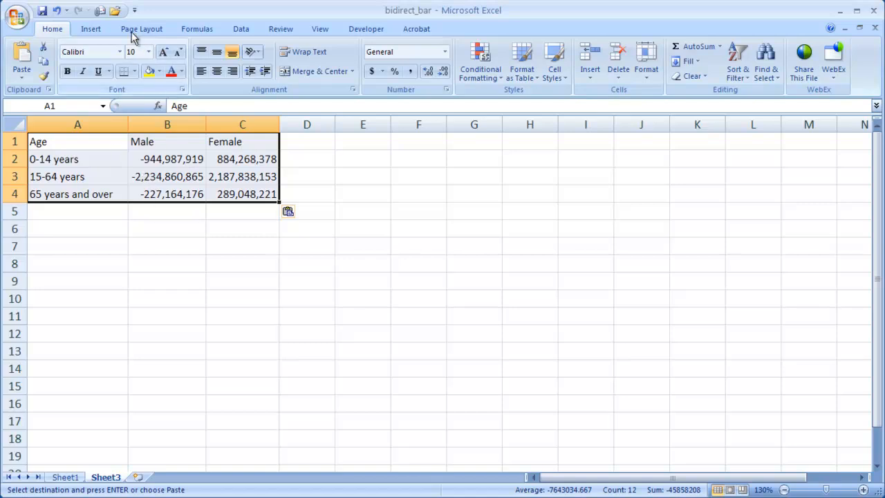
left_click(91, 28)
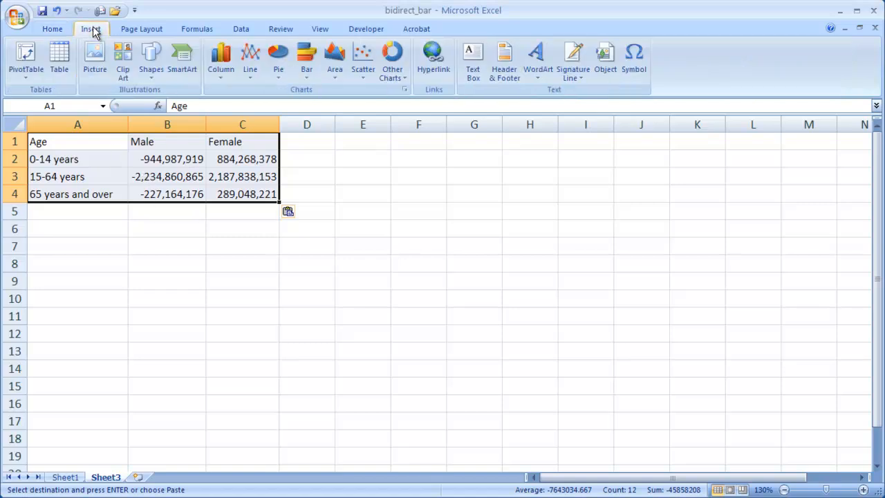
mouse_move(306, 60)
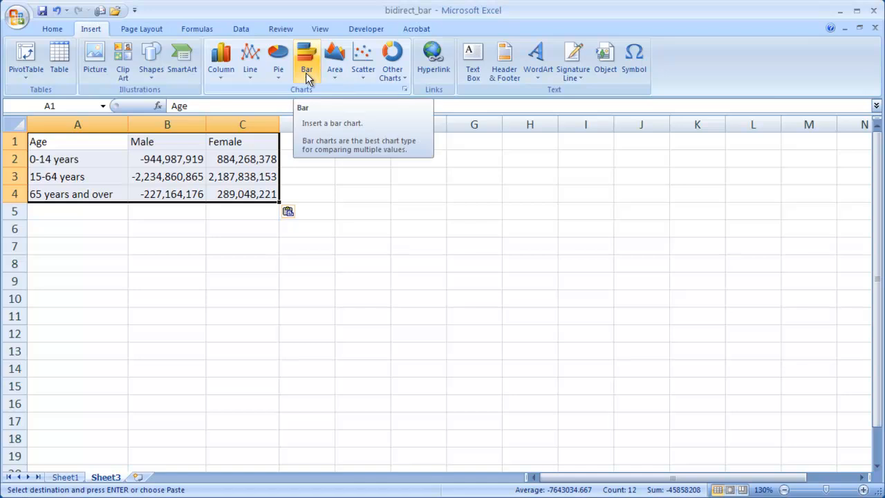
- Insert a 2-D bar chart of the copied population table on Sheet3
left_click(307, 61)
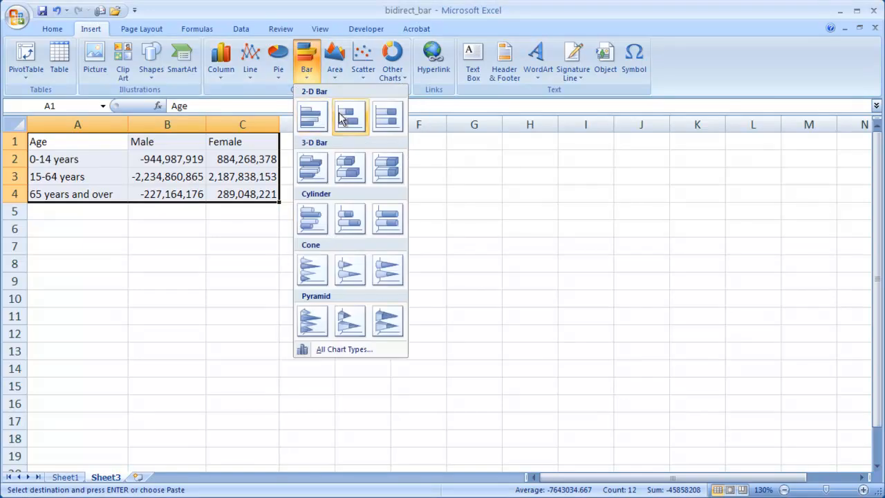
left_click(349, 116)
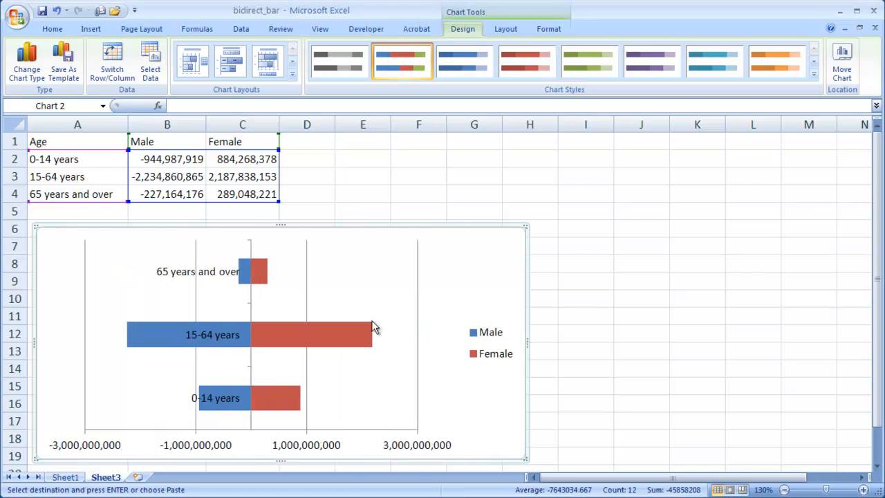
mouse_move(180, 449)
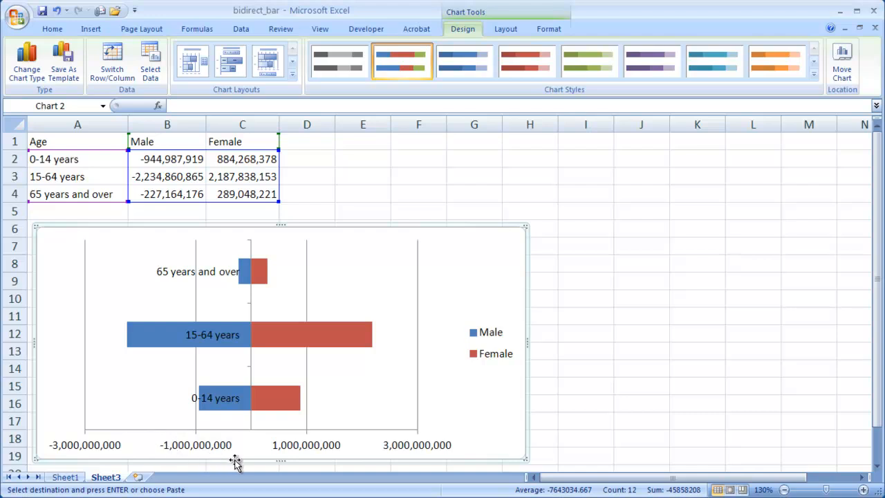
mouse_move(244, 437)
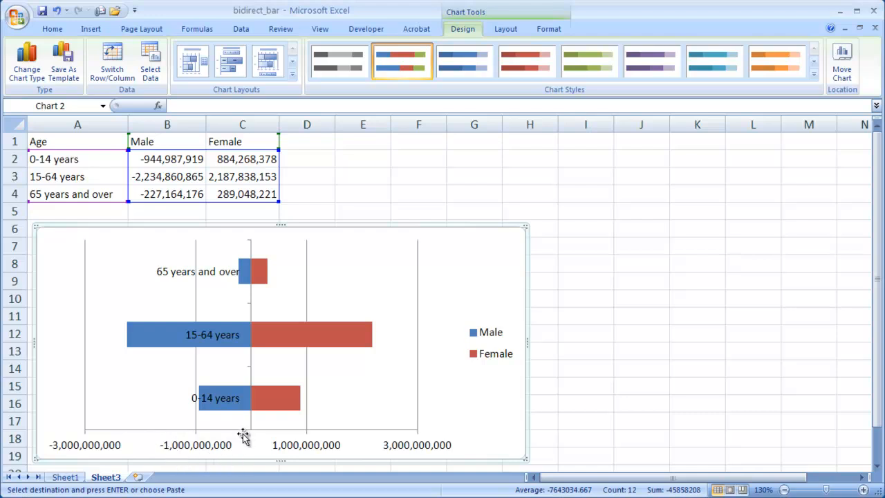
mouse_move(187, 449)
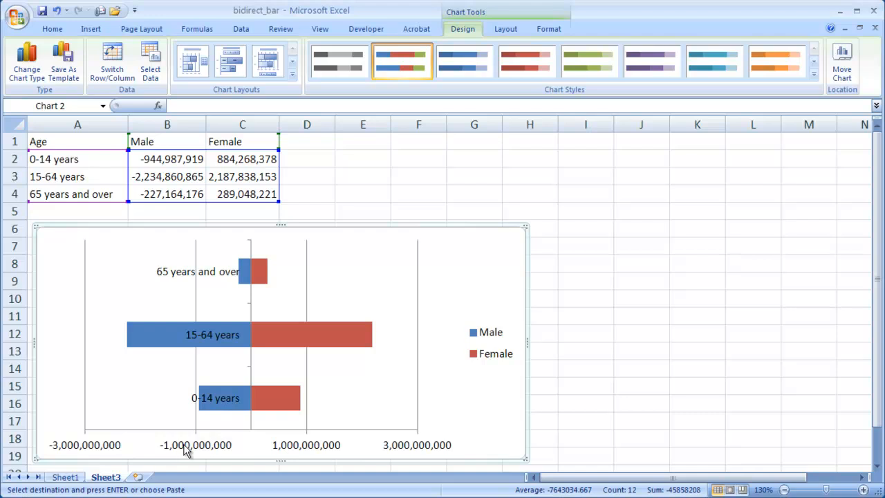
mouse_move(178, 448)
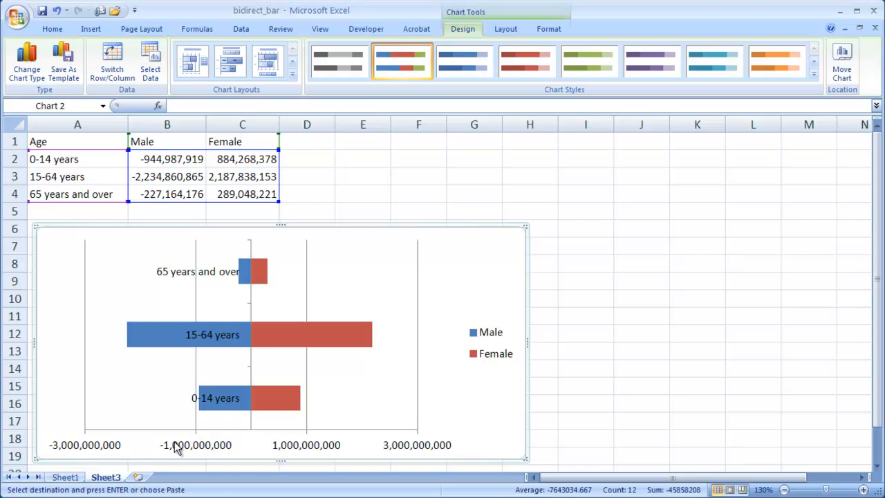
mouse_move(190, 453)
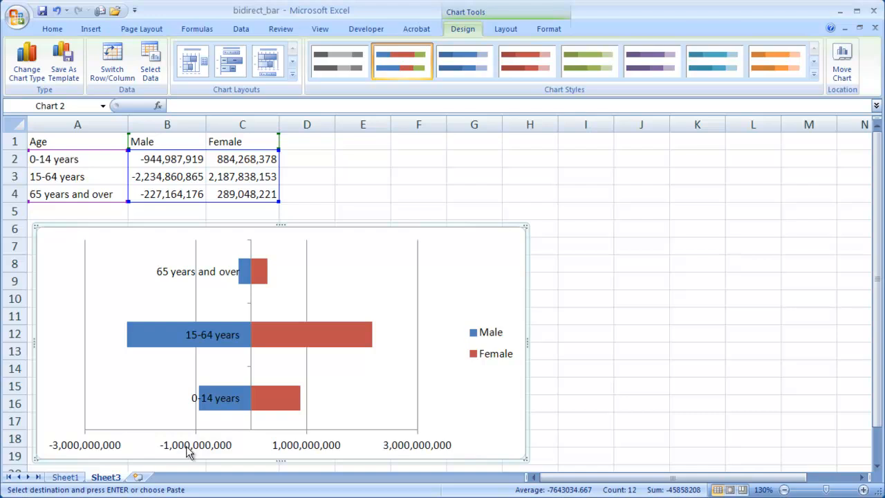
mouse_move(180, 449)
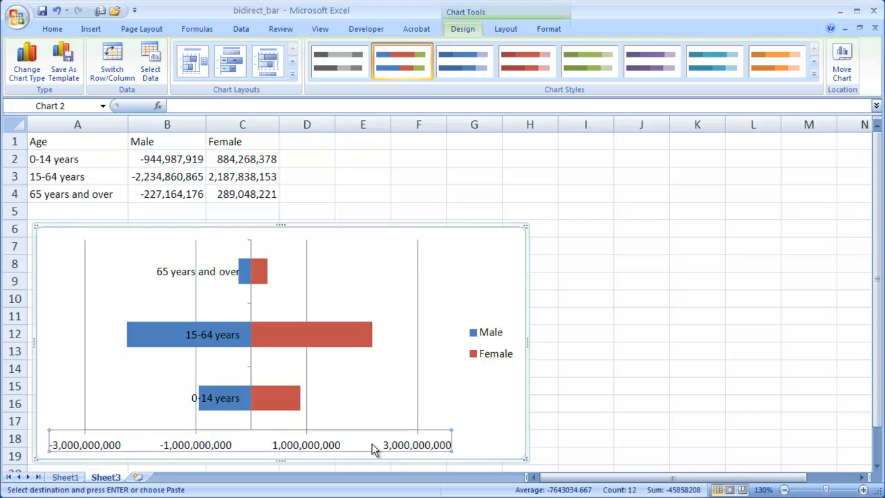
mouse_move(190, 453)
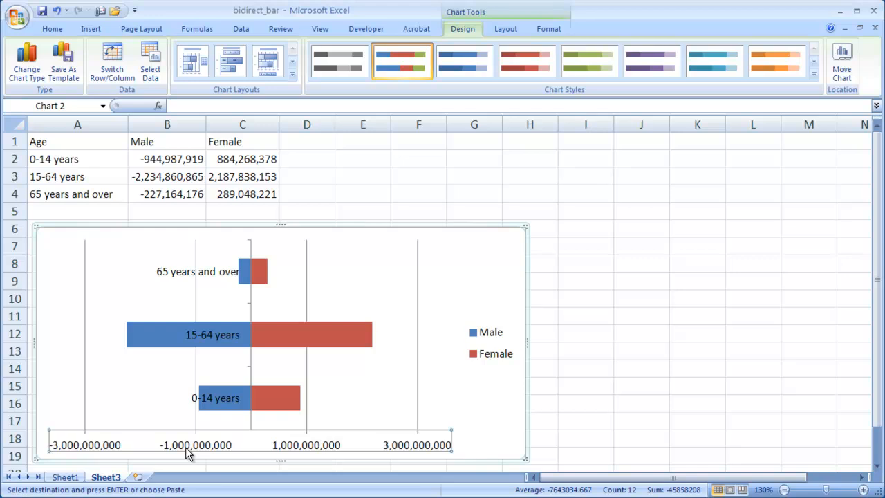
- Open the horizontal value axis's Format Axis settings at the Number category
right_click(191, 446)
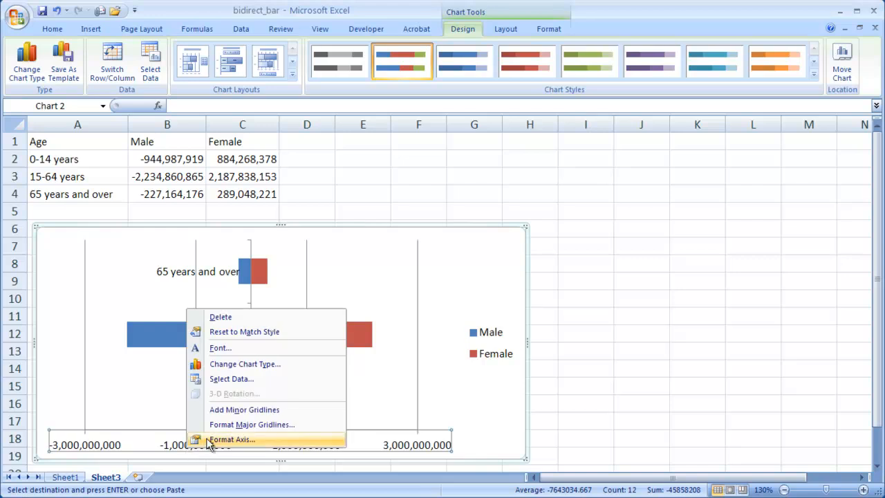
left_click(231, 439)
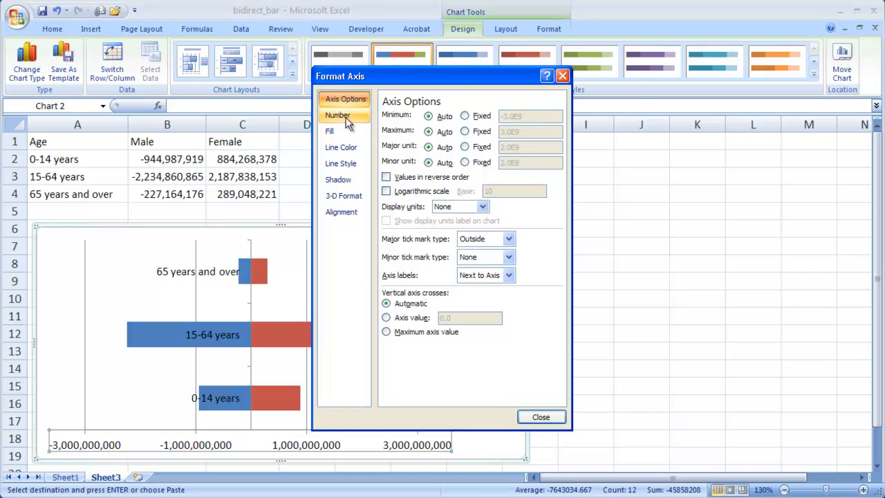
left_click(337, 115)
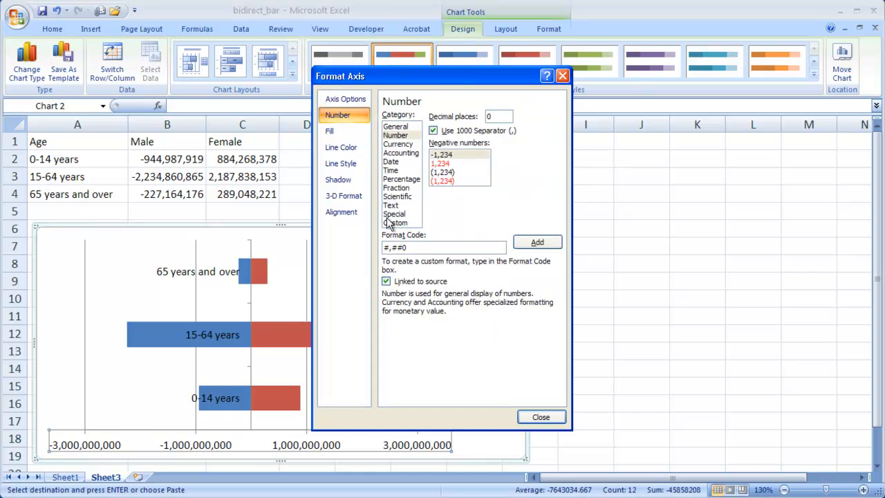
- Give the value axis the custom number format 0;0;0 and close the dialog
left_click(395, 223)
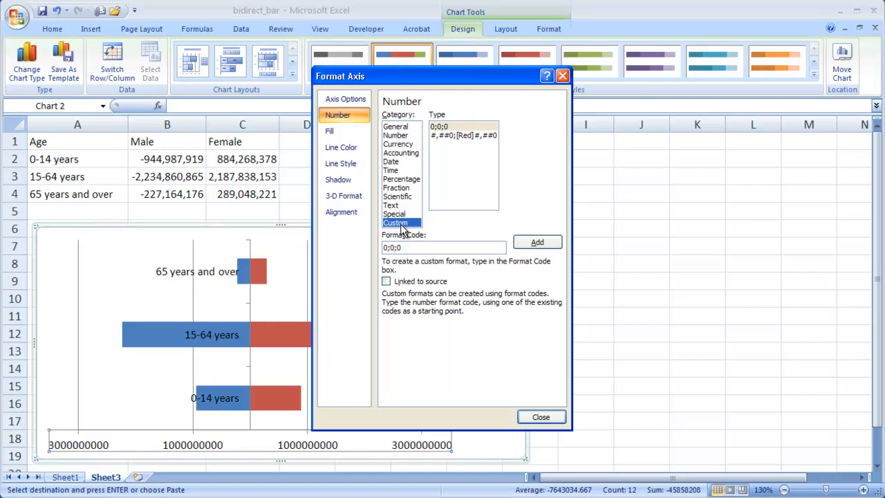
mouse_move(427, 223)
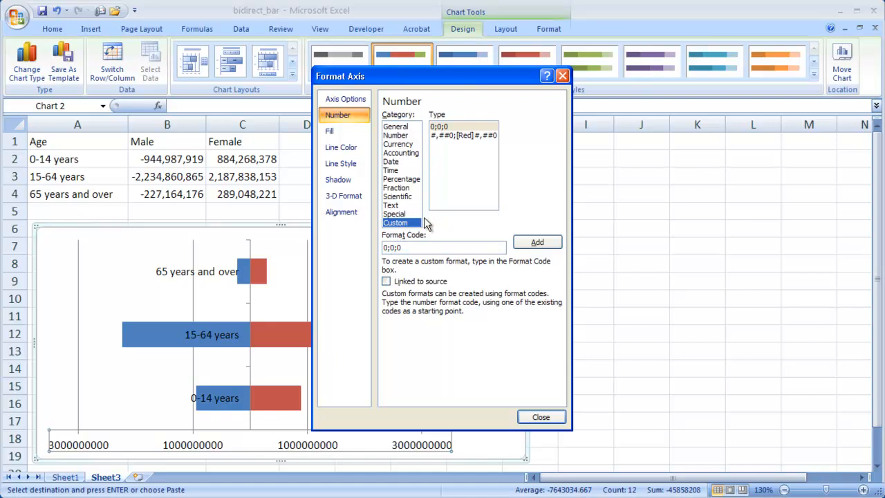
mouse_move(205, 455)
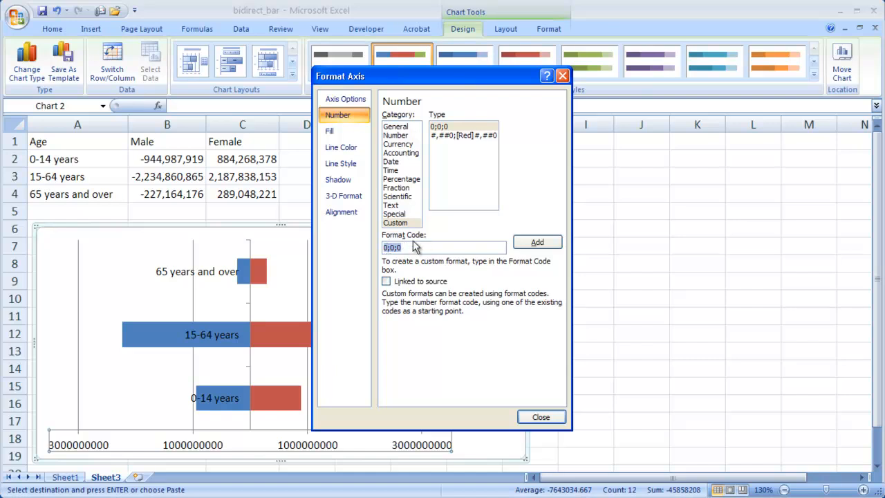
left_click(392, 247)
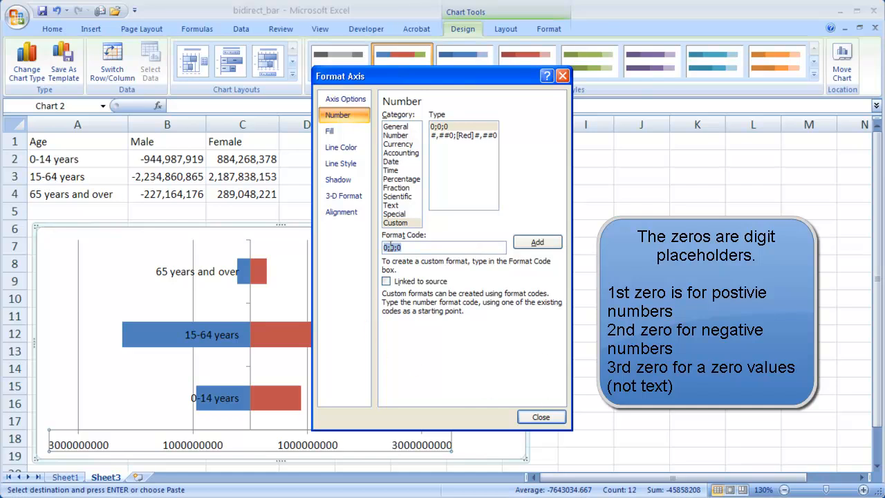
left_click(540, 416)
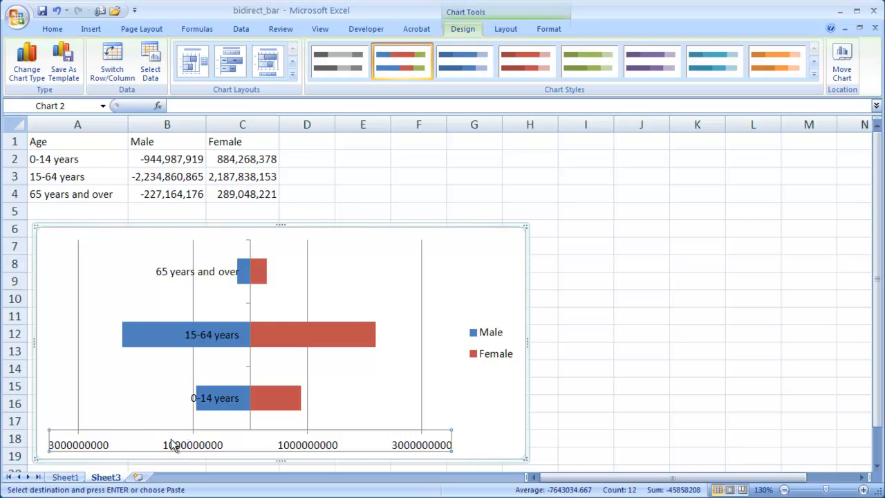
mouse_move(266, 346)
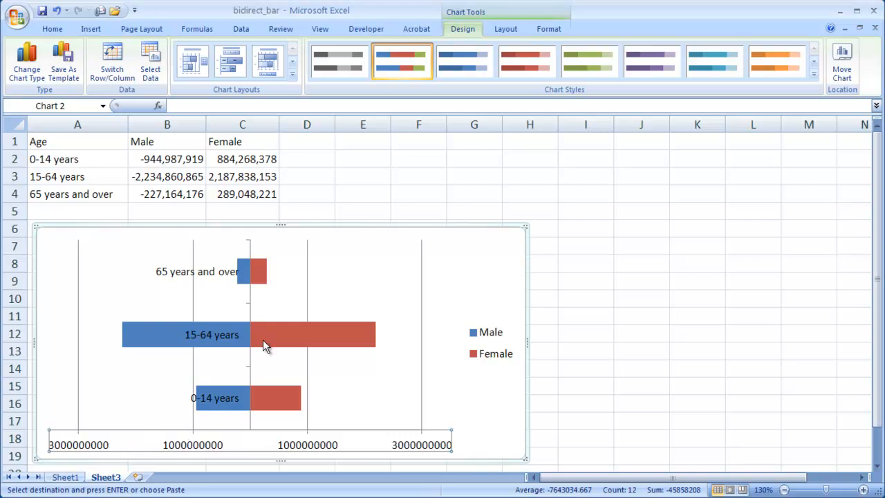
mouse_move(187, 276)
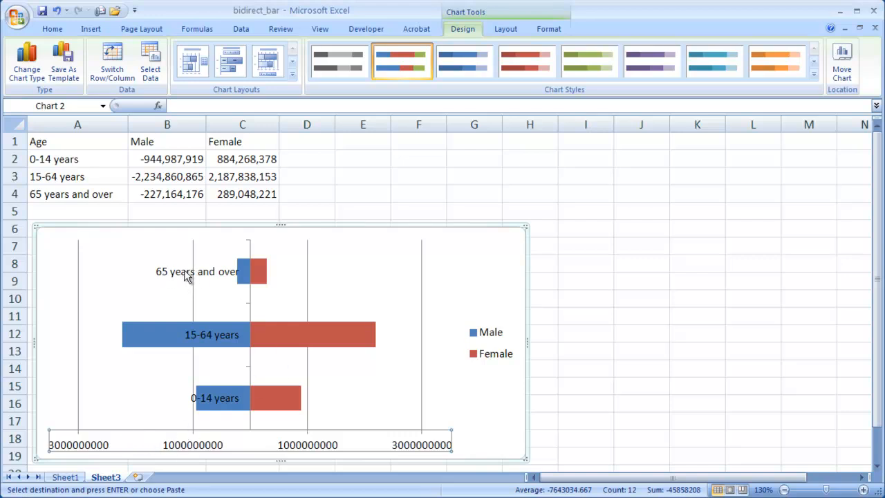
mouse_move(58, 286)
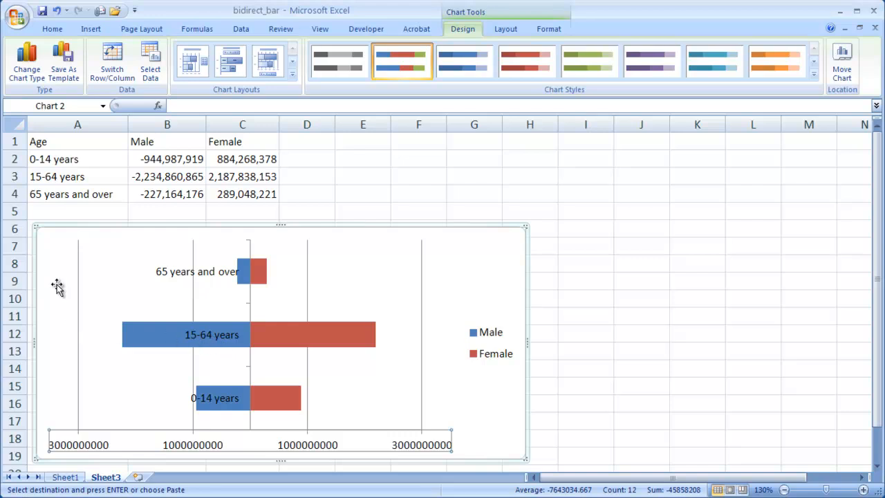
mouse_move(240, 276)
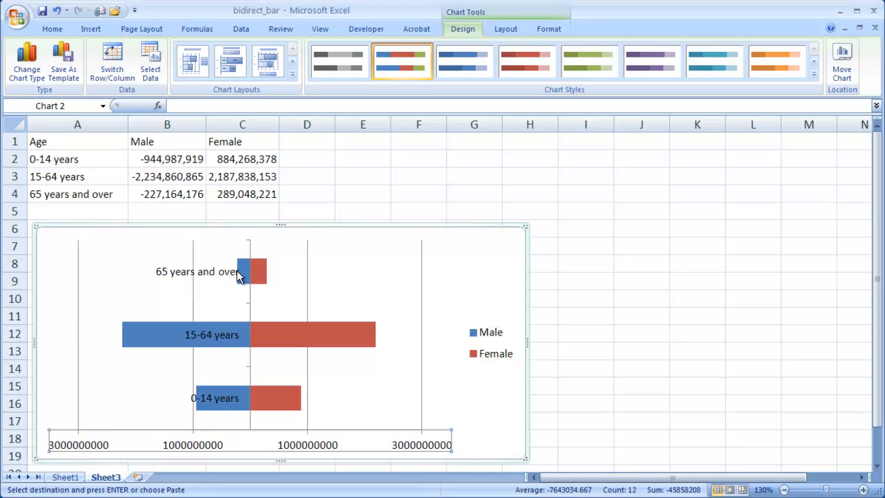
mouse_move(245, 354)
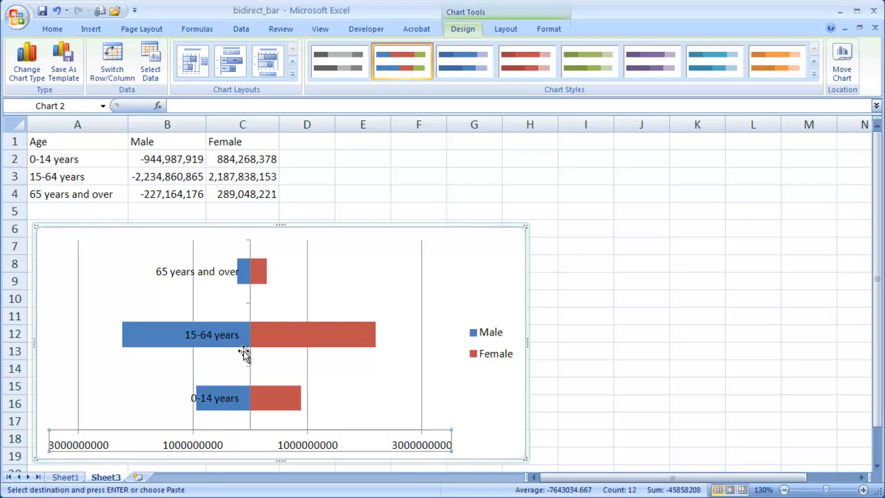
mouse_move(251, 252)
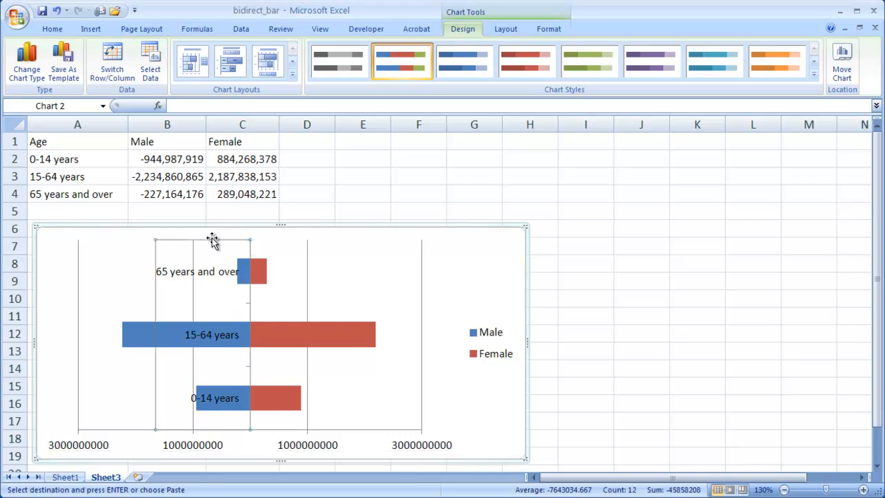
- Set the age-group axis labels to Low and its major tick marks to None
right_click(213, 241)
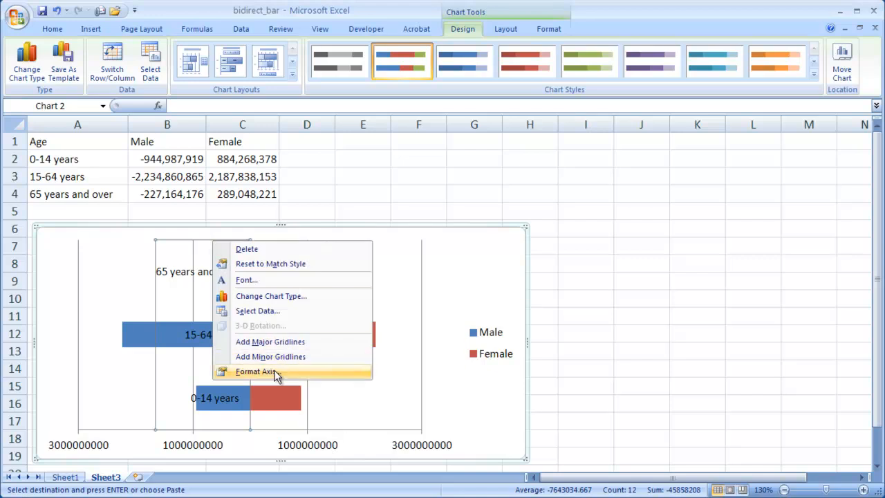
left_click(256, 371)
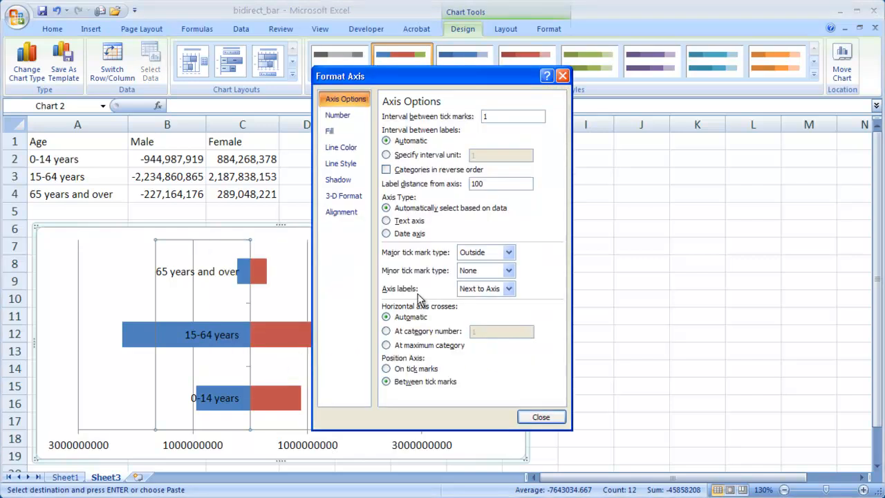
mouse_move(408, 294)
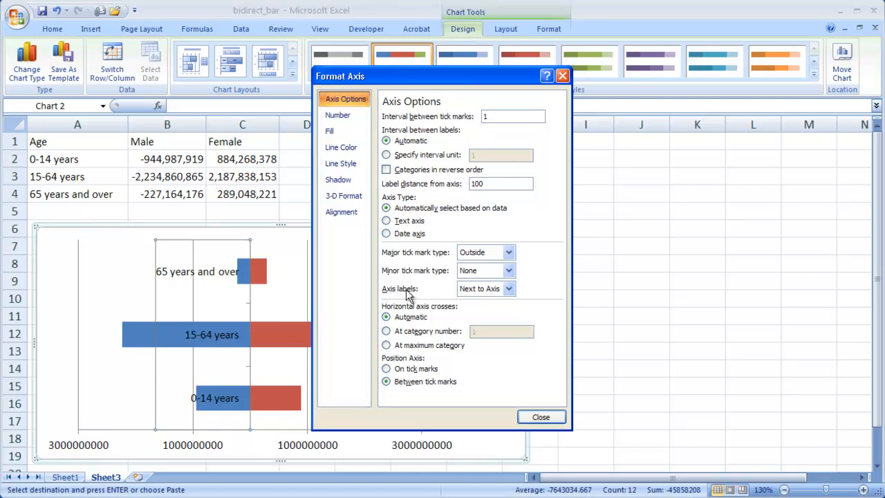
left_click(508, 288)
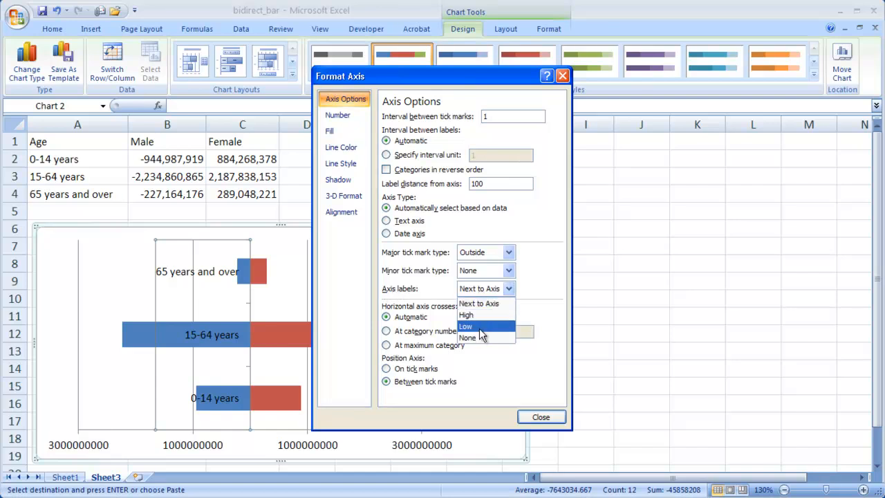
left_click(466, 325)
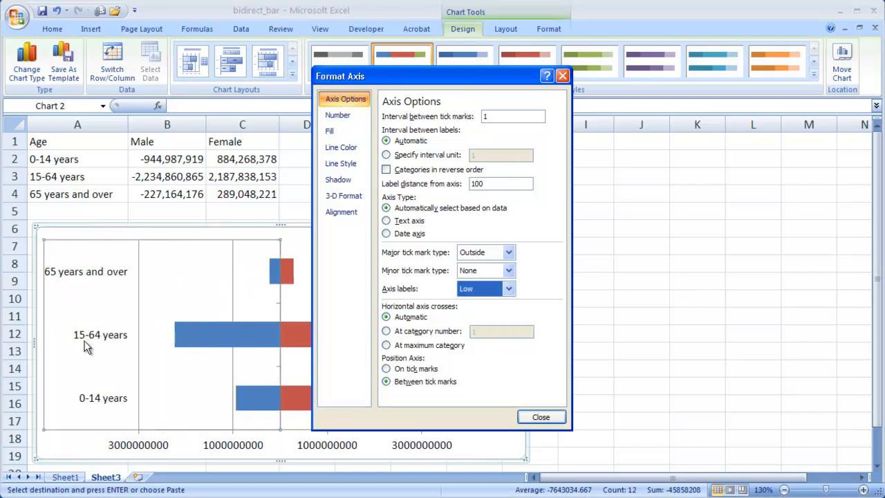
mouse_move(283, 305)
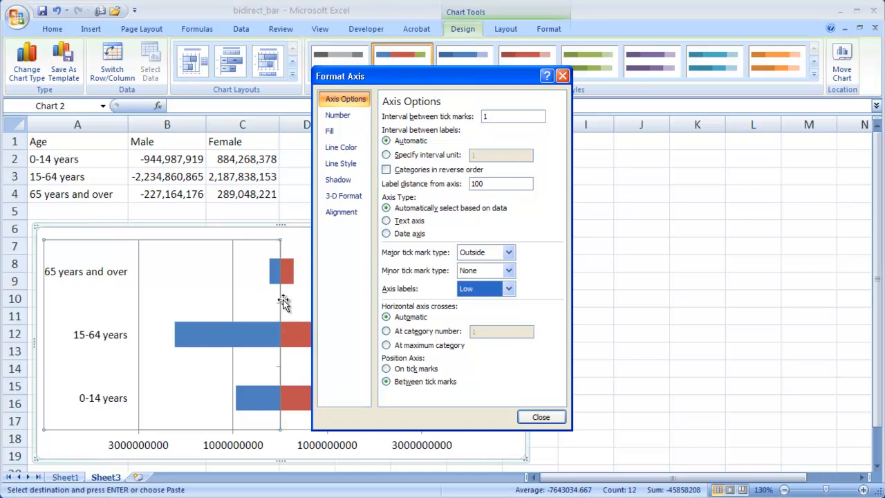
mouse_move(282, 301)
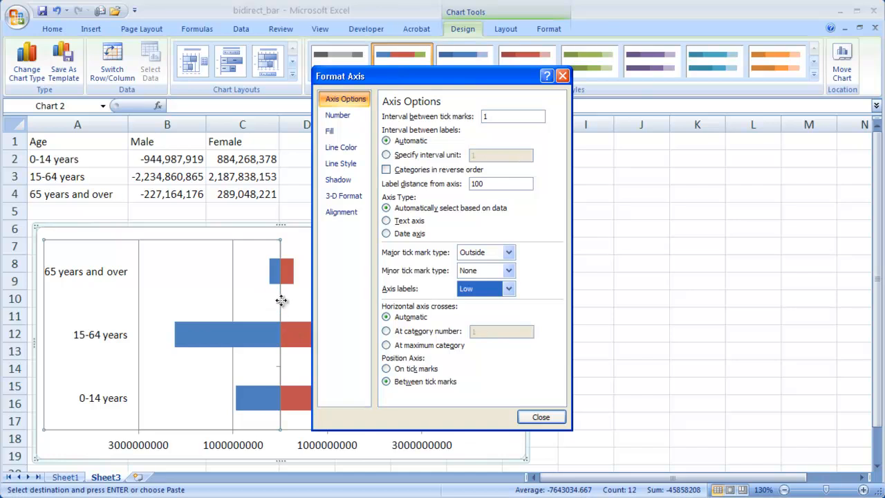
mouse_move(424, 280)
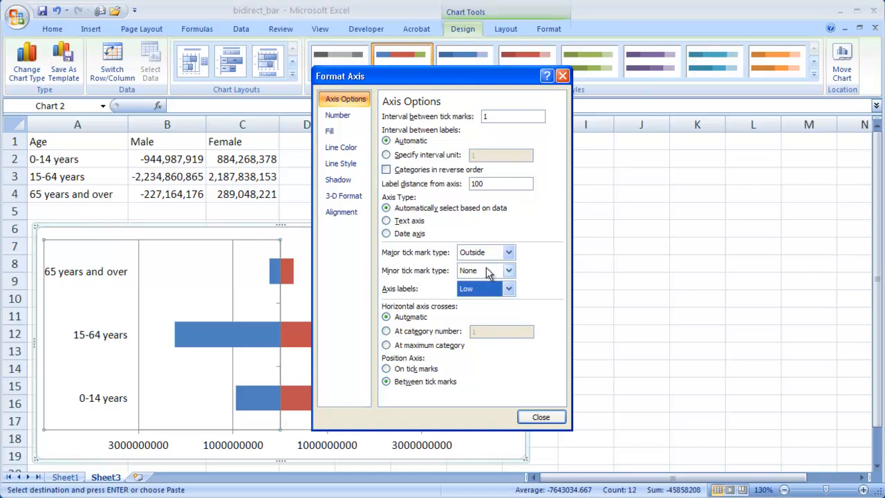
left_click(508, 252)
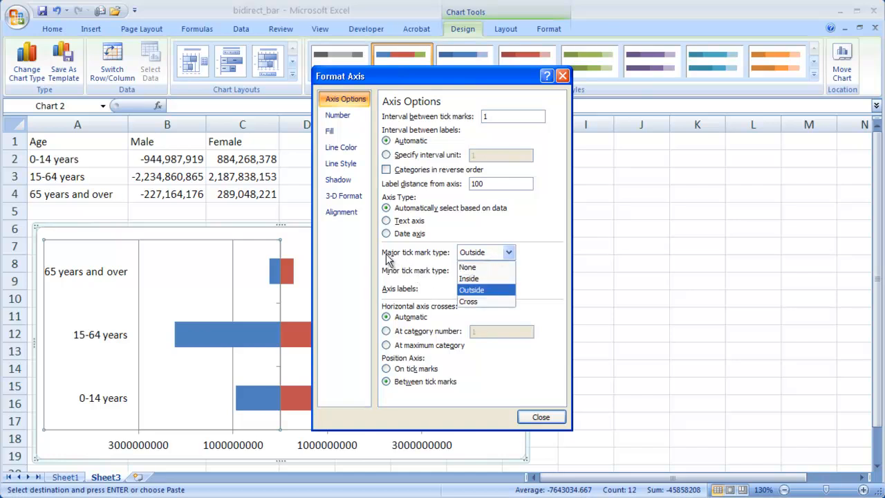
left_click(468, 266)
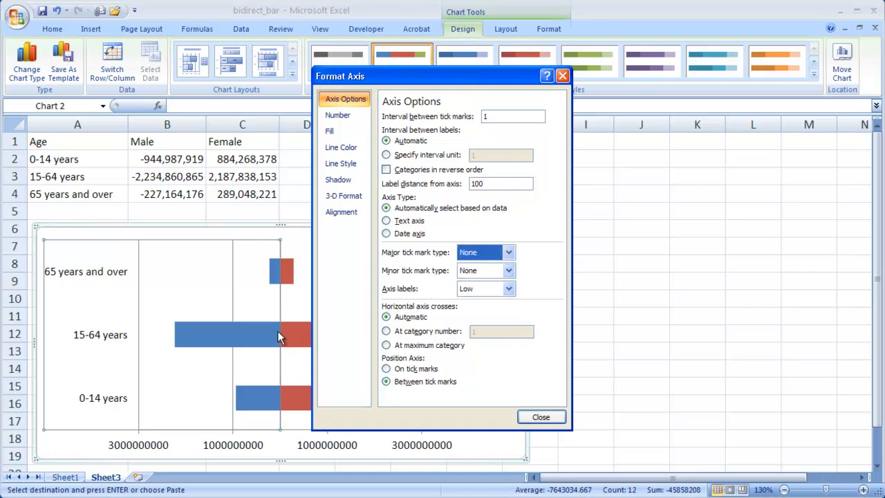
mouse_move(529, 414)
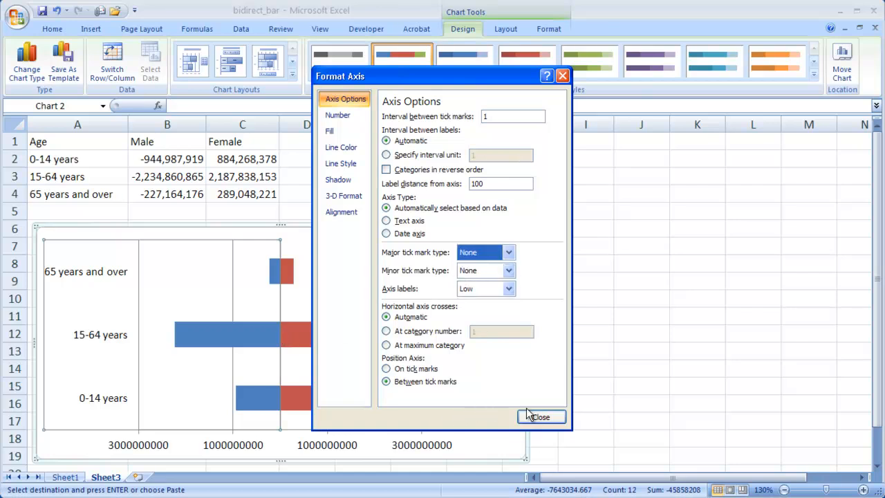
left_click(541, 417)
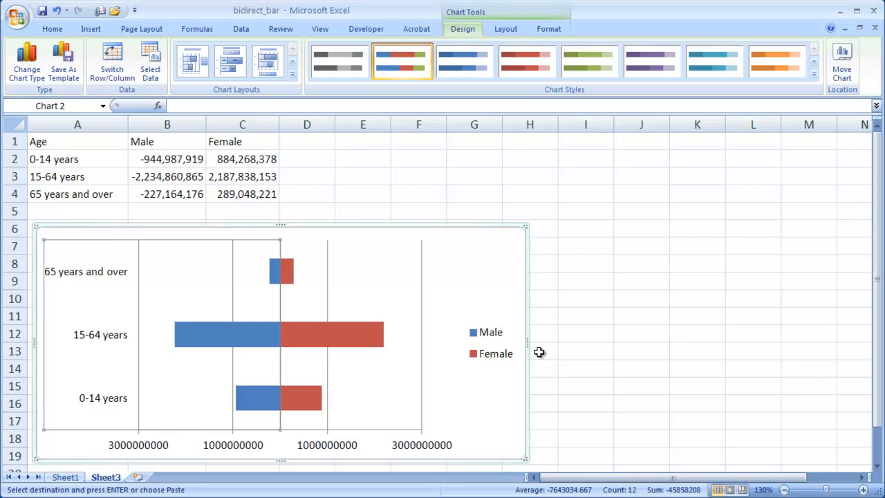
mouse_move(467, 272)
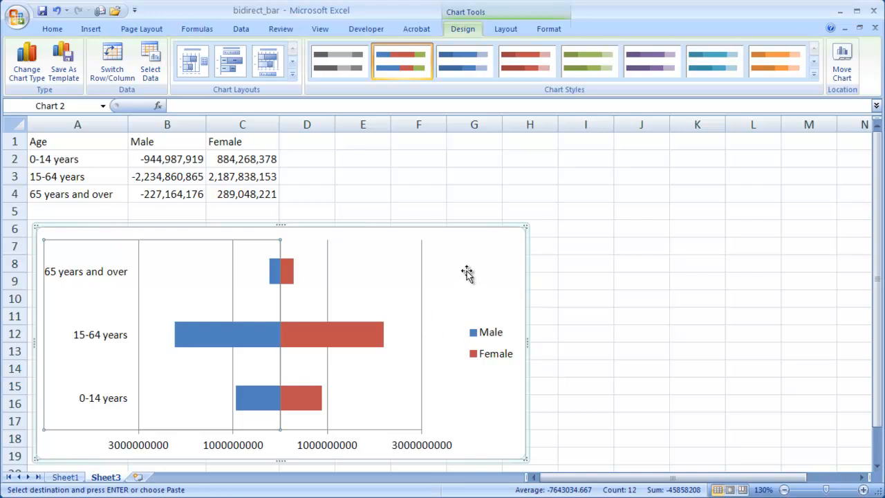
- Set the Male/Female legend position to Bottom in Format Legend
left_click(491, 343)
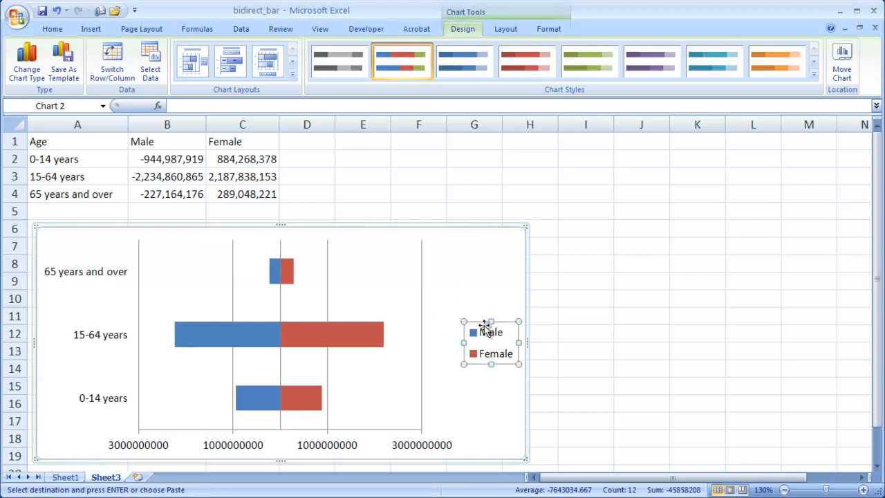
right_click(491, 343)
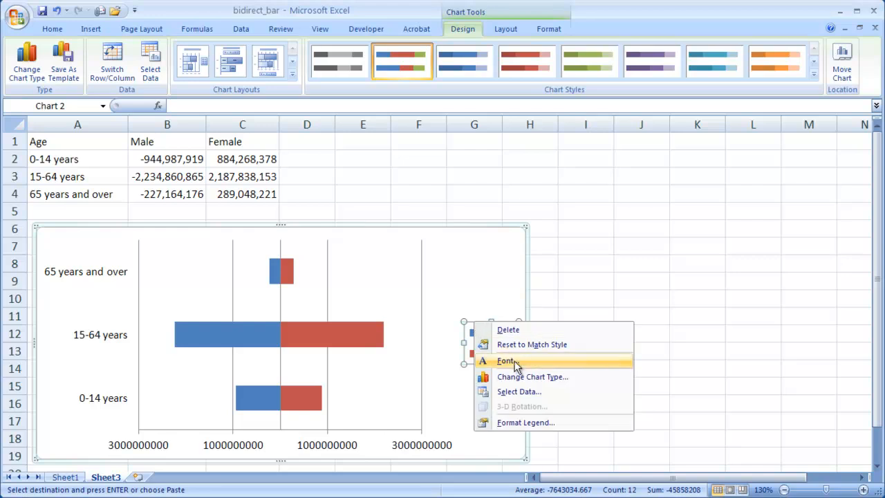
left_click(526, 422)
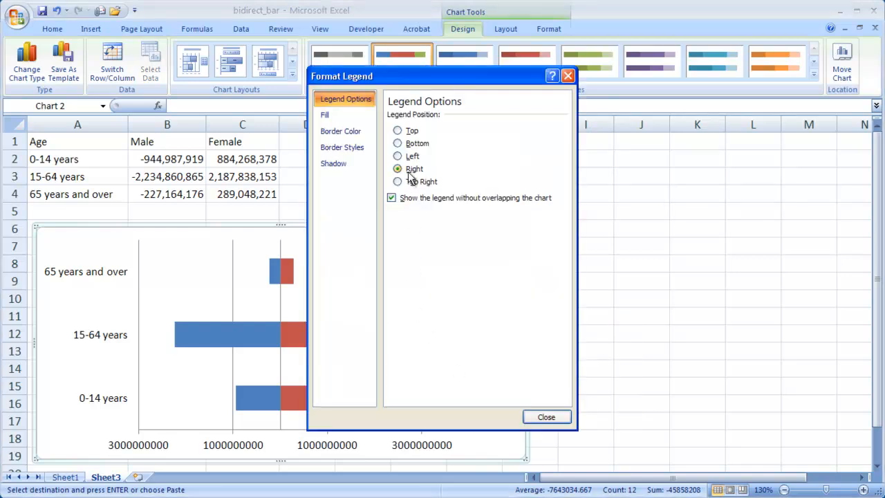
left_click(398, 143)
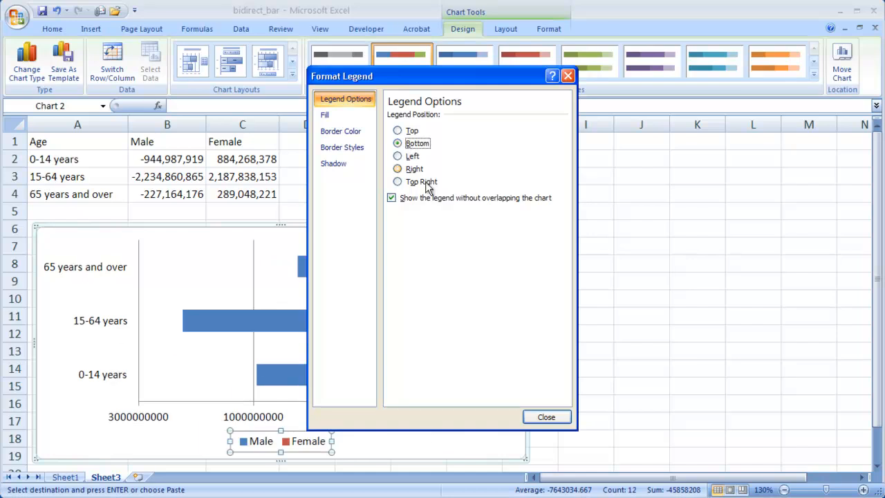
left_click(546, 416)
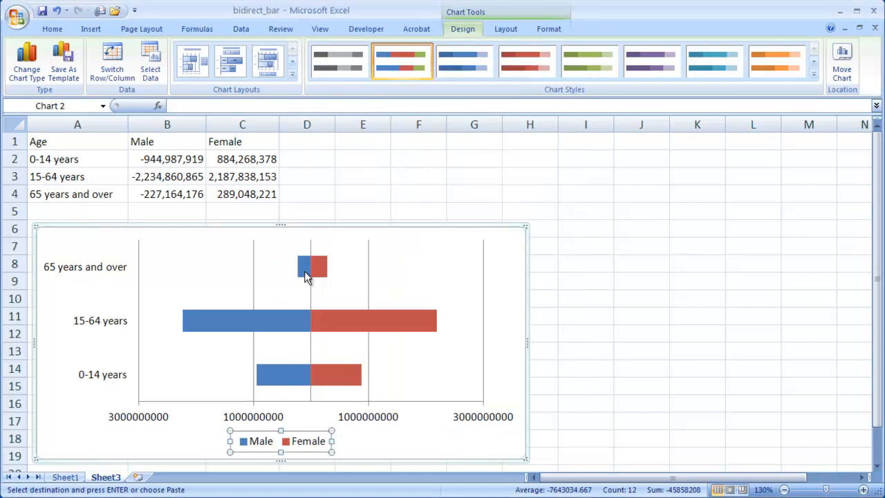
mouse_move(392, 326)
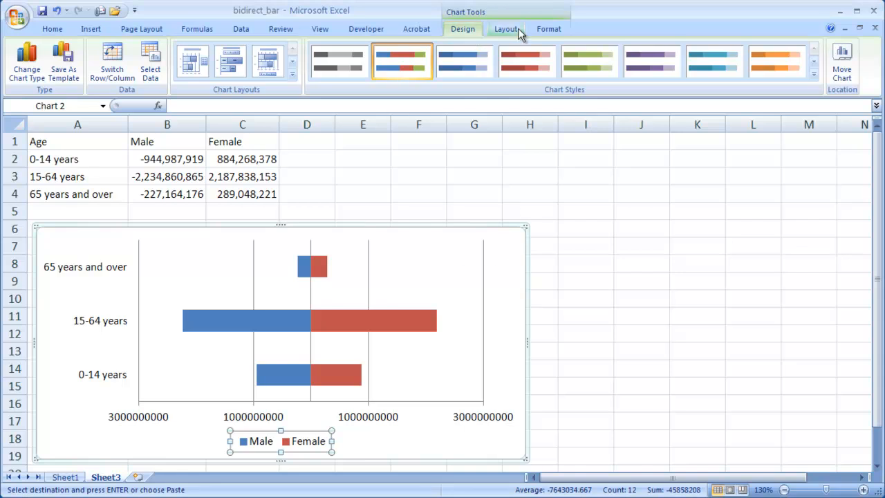
- Add an above-chart title and change its text to 'World Population'
left_click(505, 28)
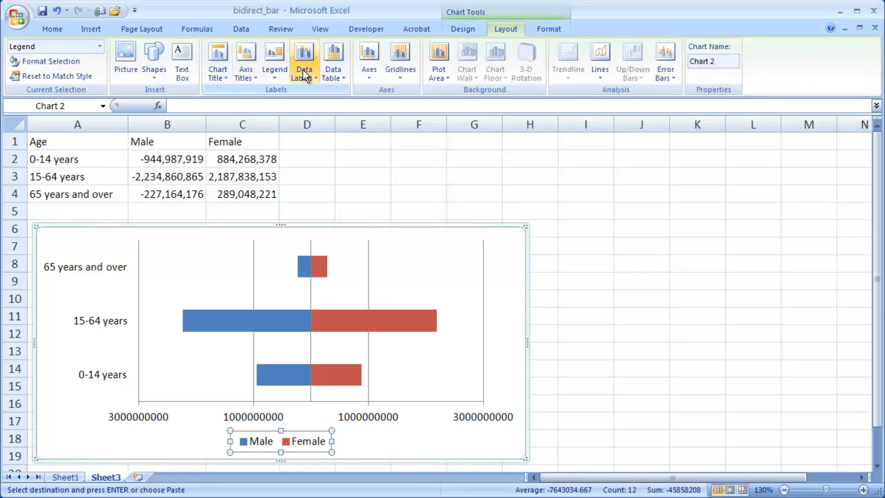
left_click(217, 61)
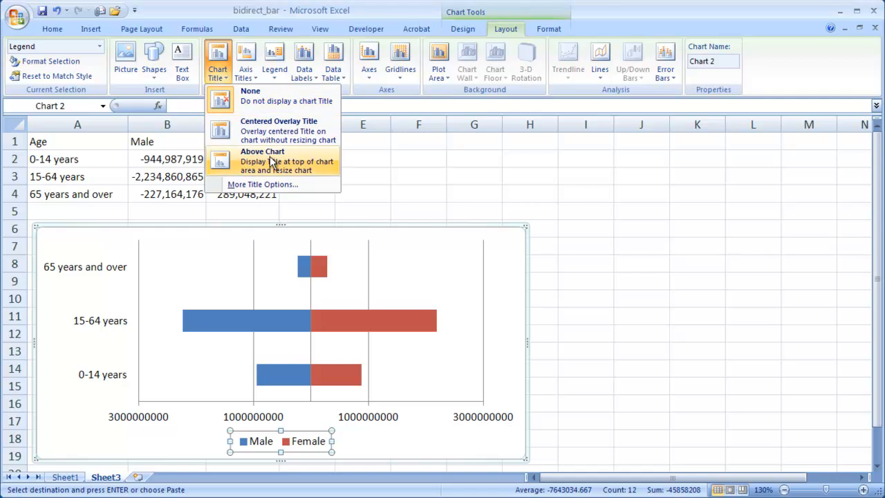
left_click(262, 160)
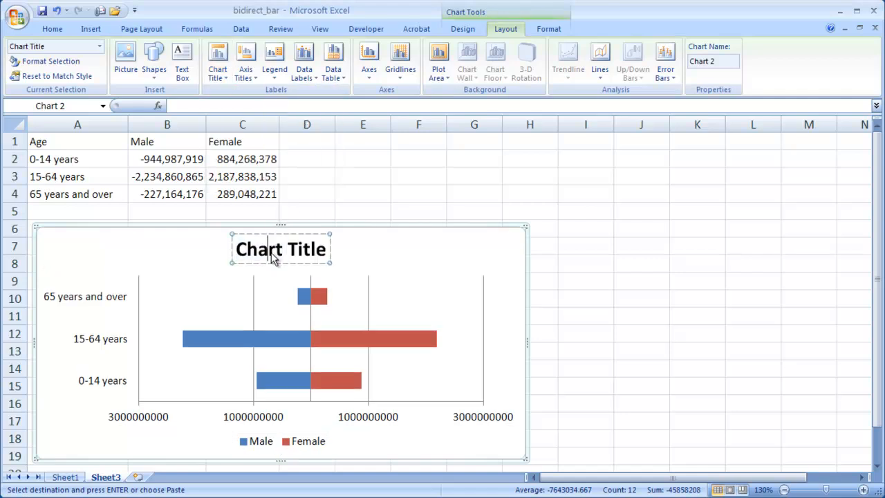
double_click(265, 249)
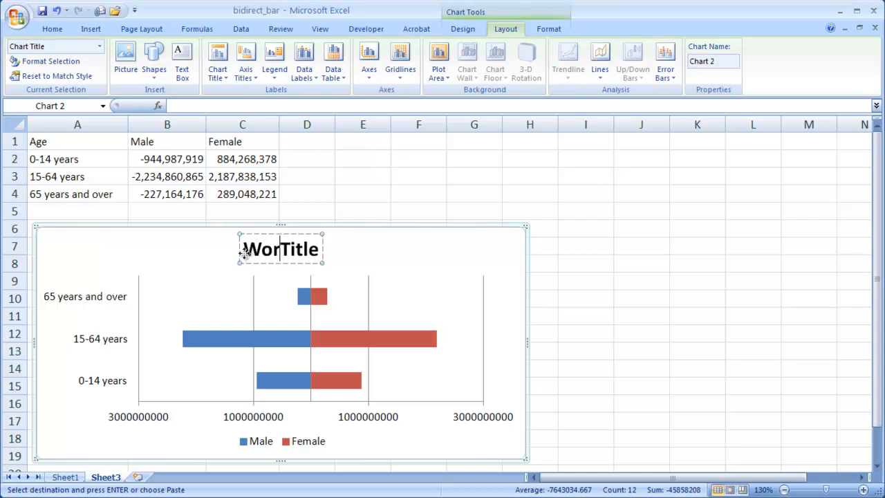
type("World Population")
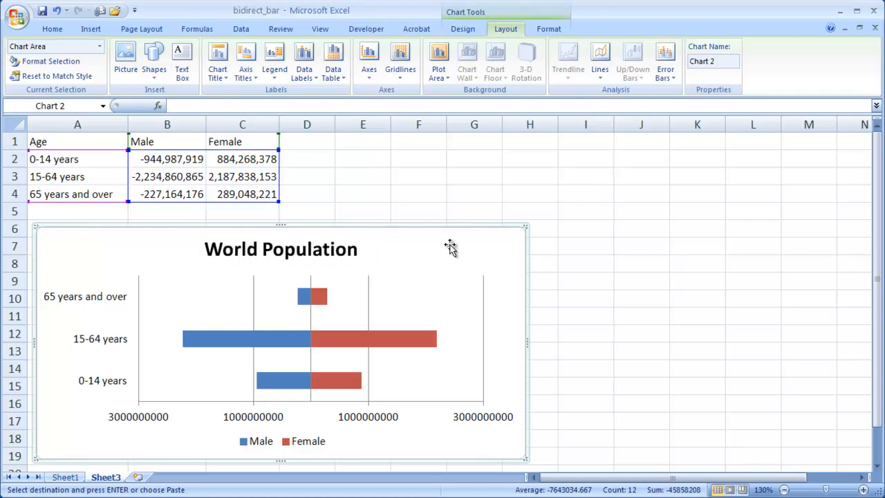
mouse_move(323, 343)
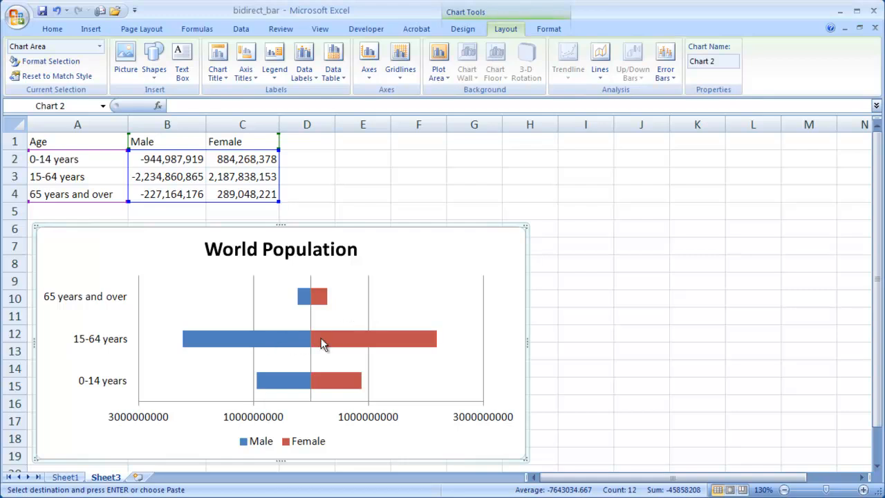
- Add value data labels to the Female bars and select the new labels
left_click(339, 339)
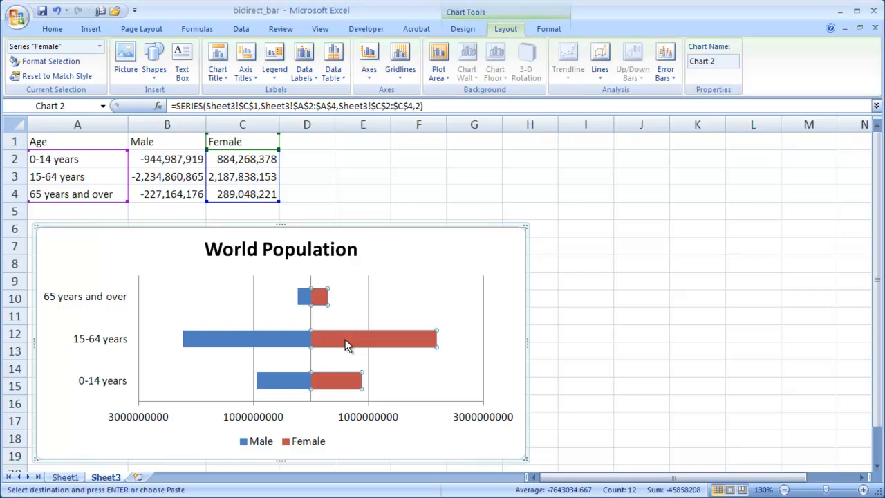
right_click(346, 344)
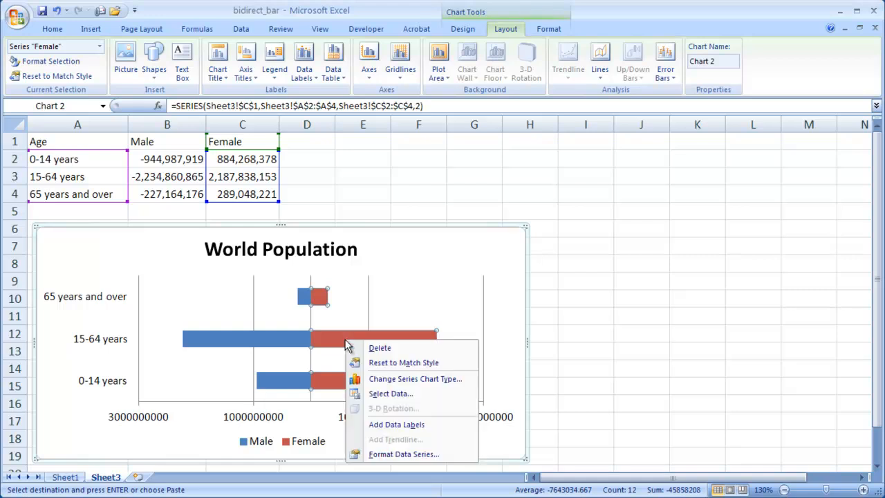
left_click(396, 424)
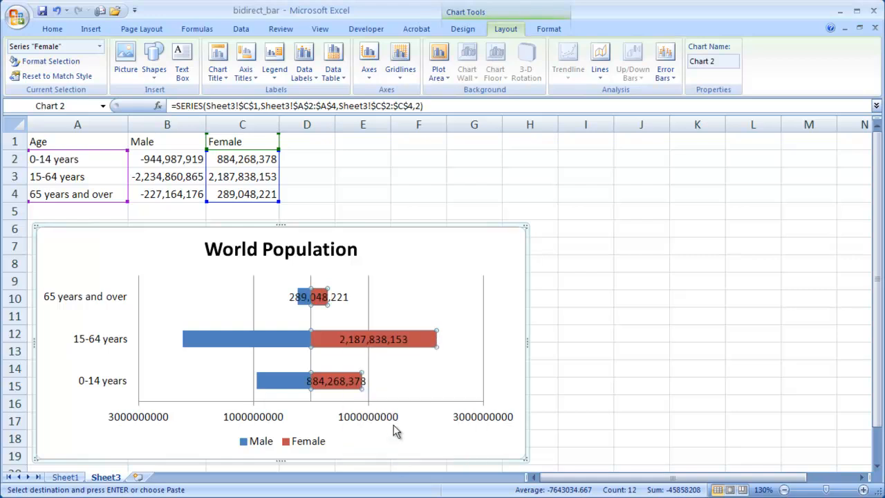
mouse_move(325, 303)
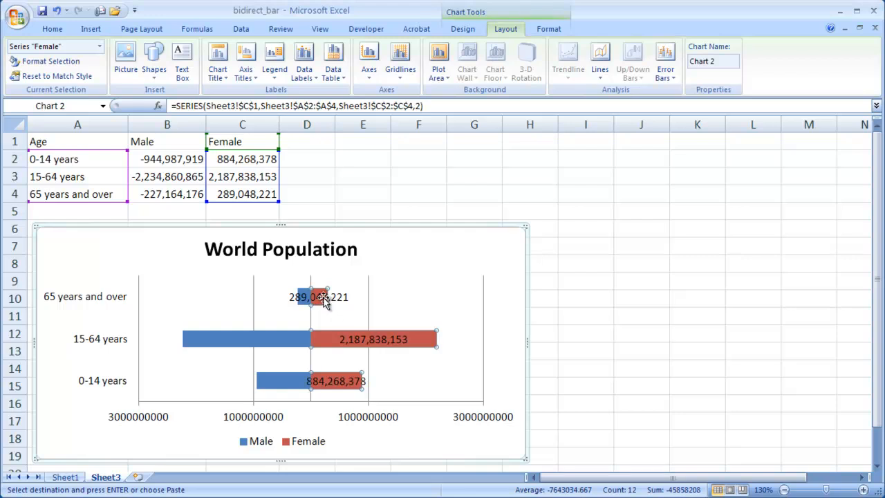
left_click(318, 296)
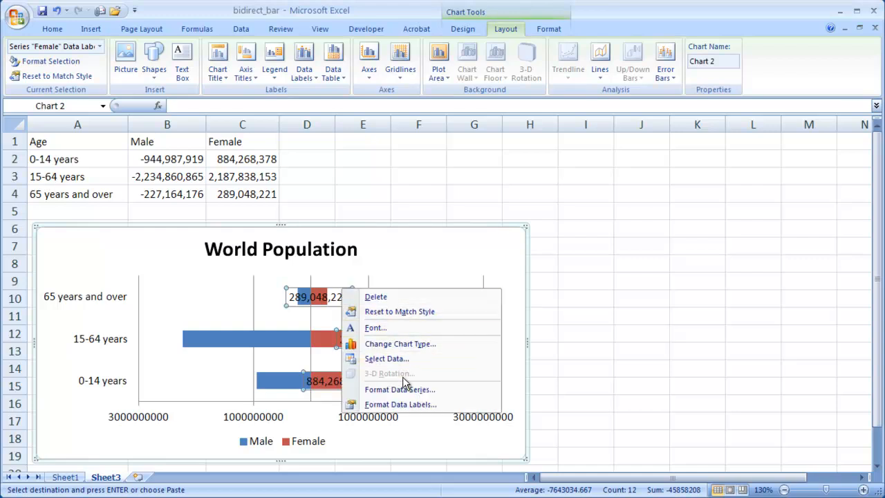
mouse_move(400, 390)
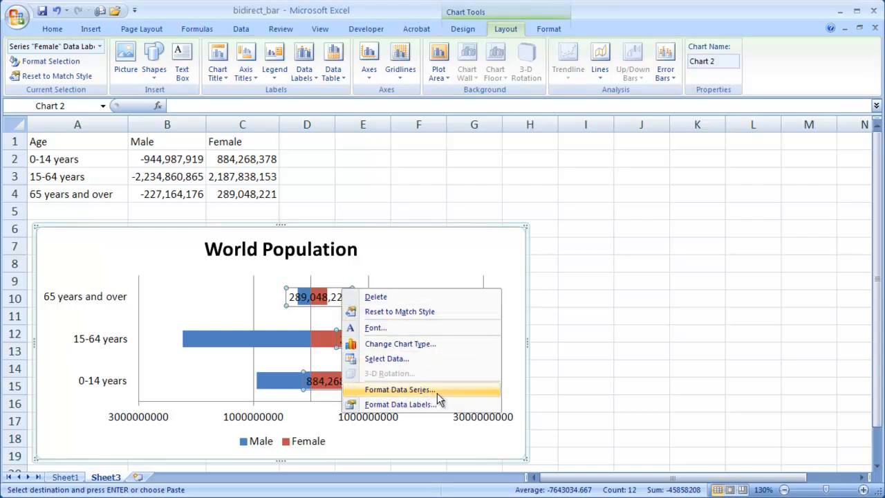
- Set the Female data label position to Inside Base, then select the Male bars
left_click(399, 404)
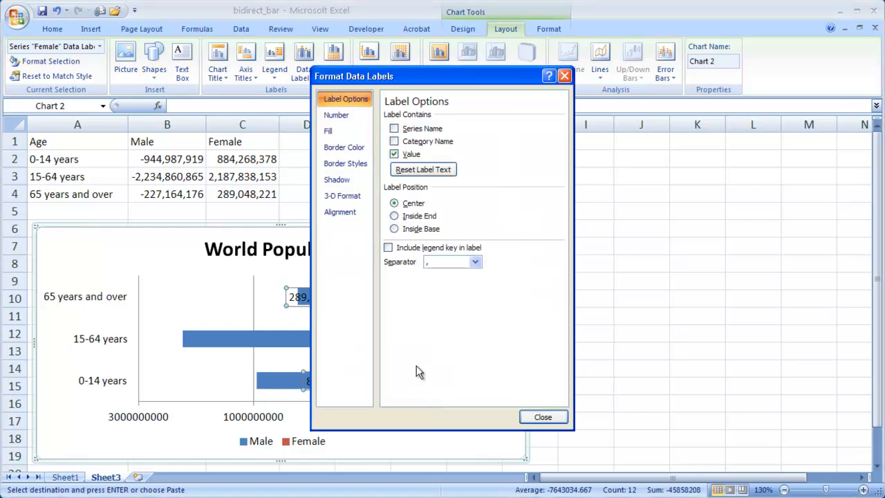
mouse_move(462, 57)
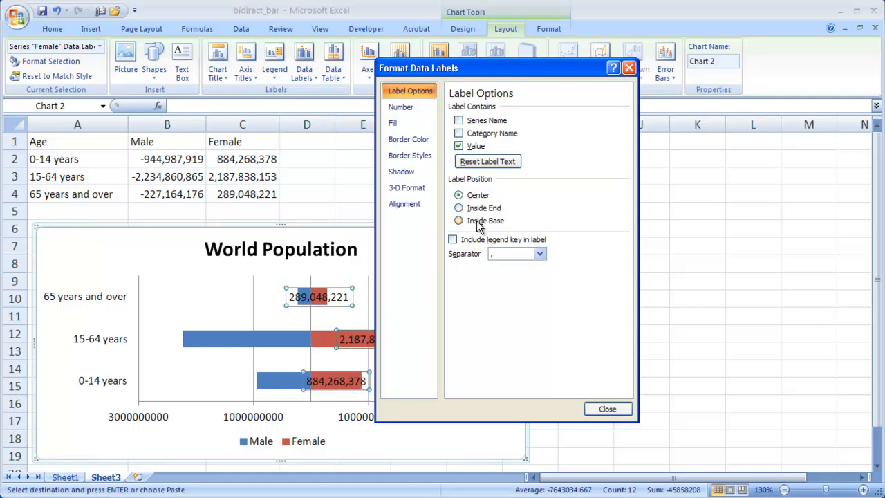
left_click(458, 220)
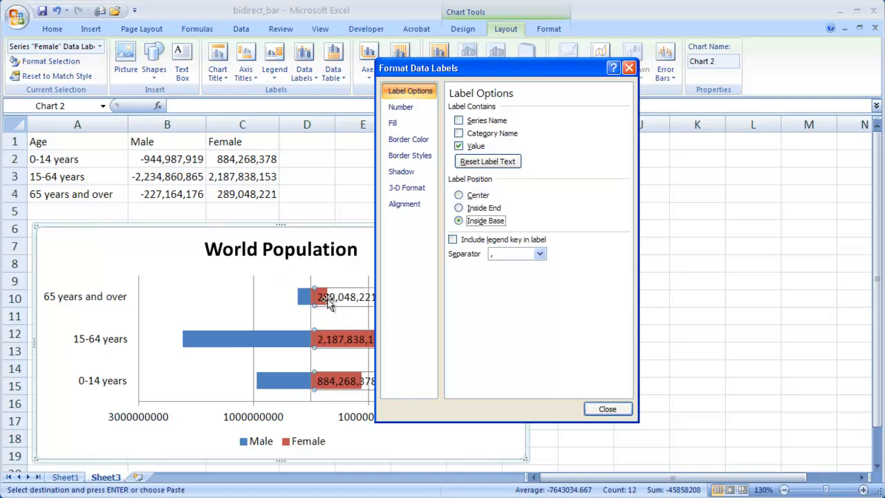
mouse_move(377, 365)
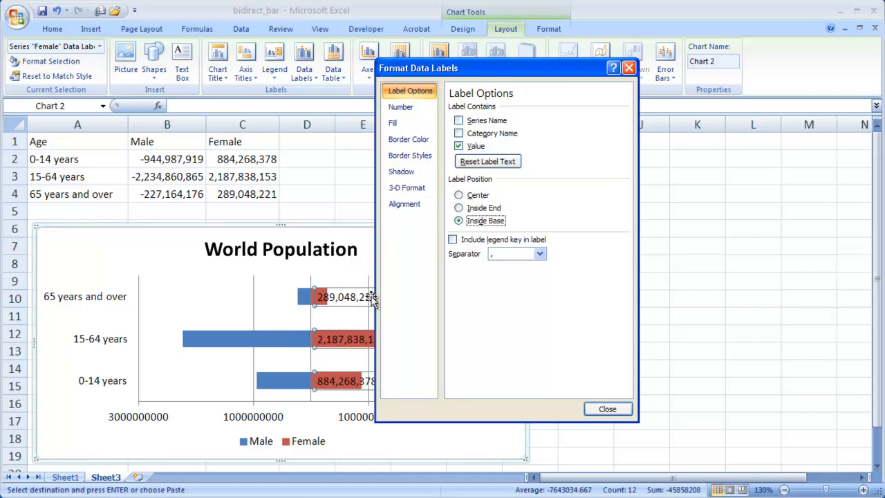
mouse_move(277, 346)
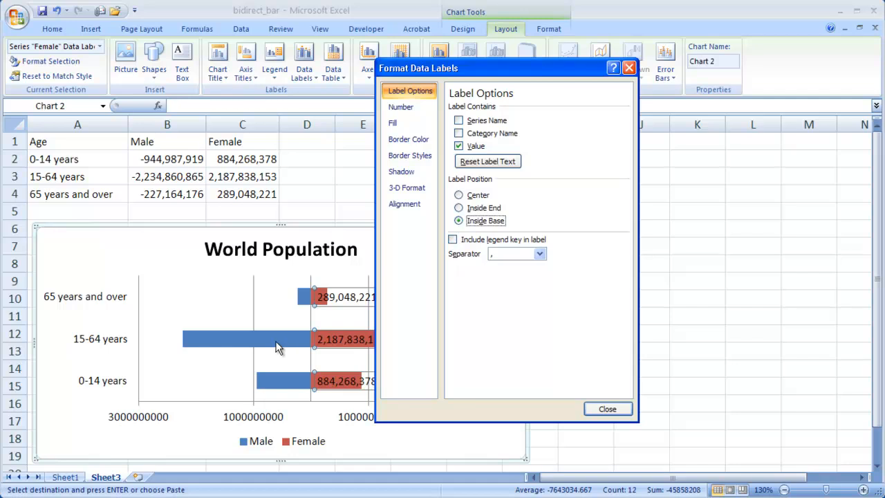
mouse_move(297, 341)
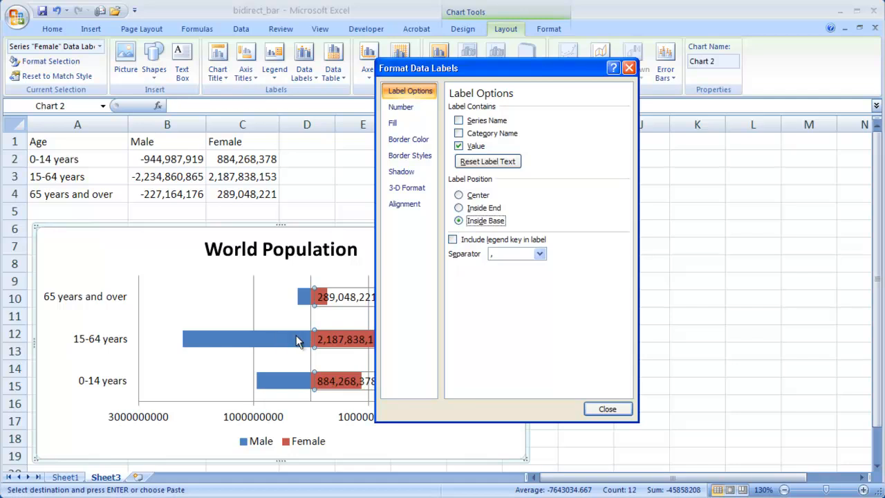
mouse_move(260, 343)
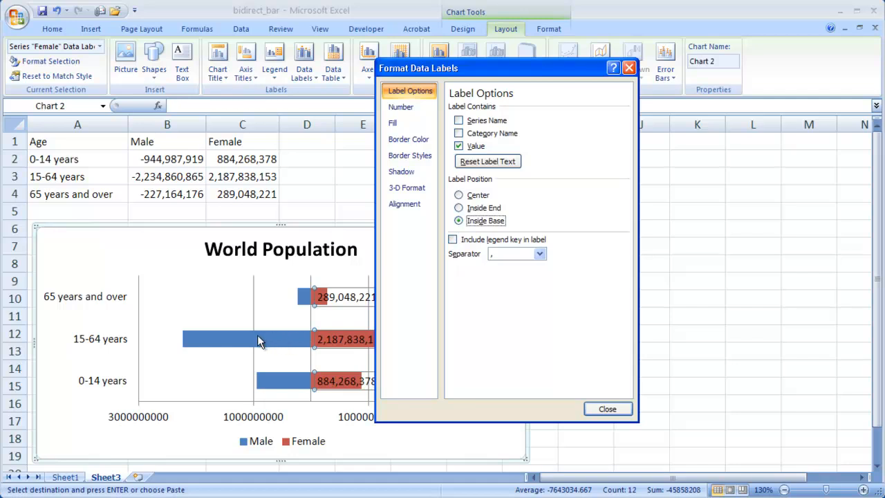
mouse_move(315, 311)
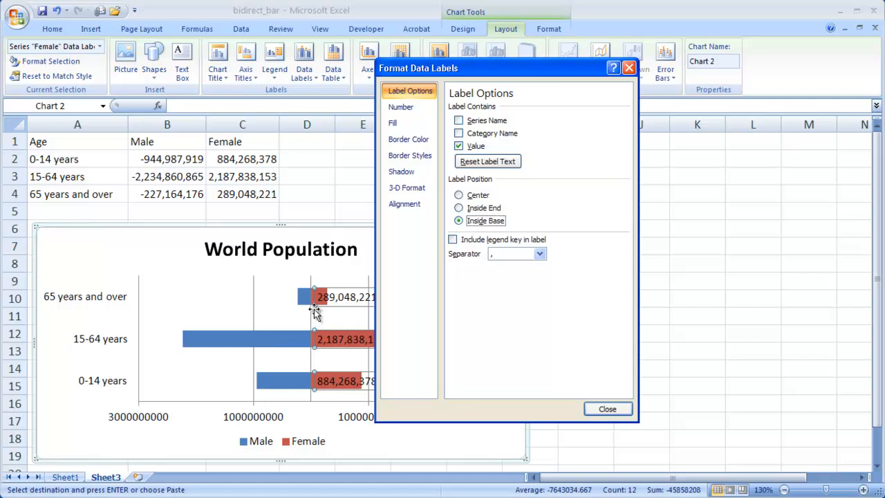
mouse_move(273, 346)
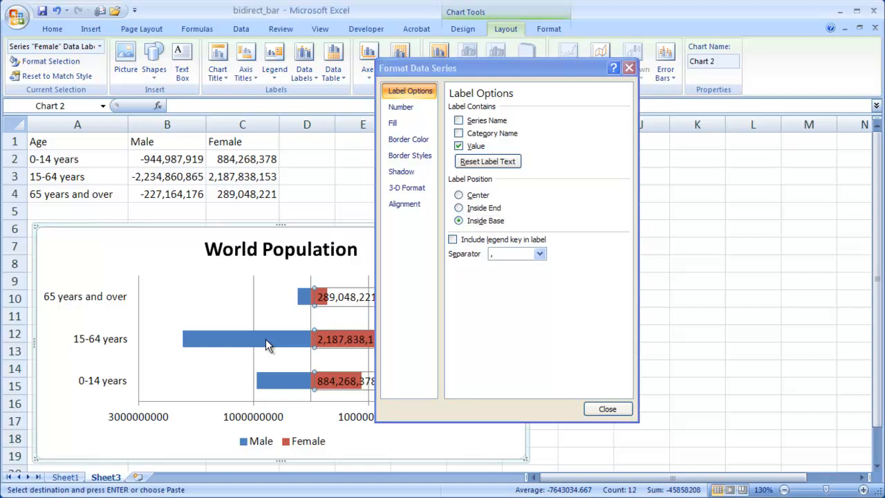
left_click(242, 339)
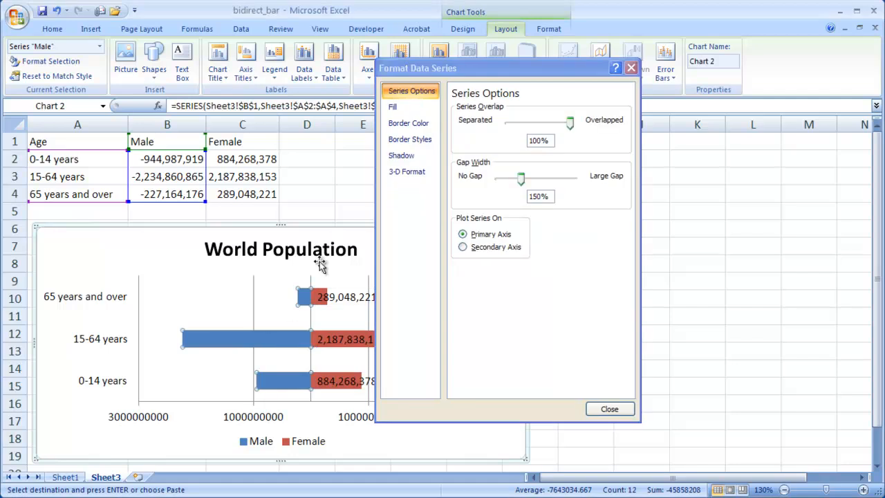
mouse_move(464, 388)
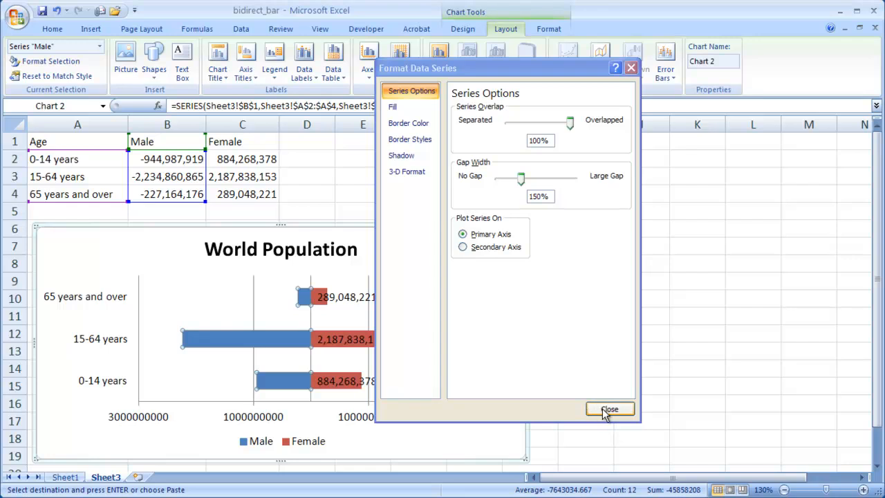
left_click(610, 409)
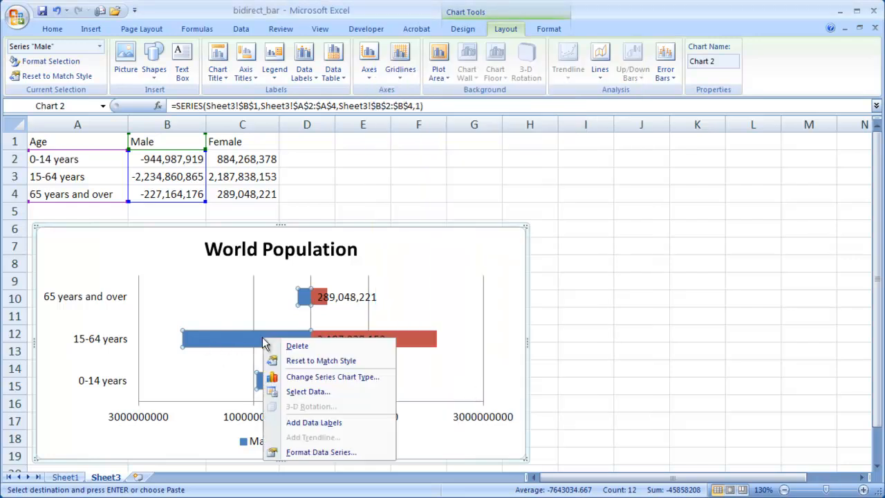
- Add data labels to the Male bars and position them at Inside End
left_click(314, 422)
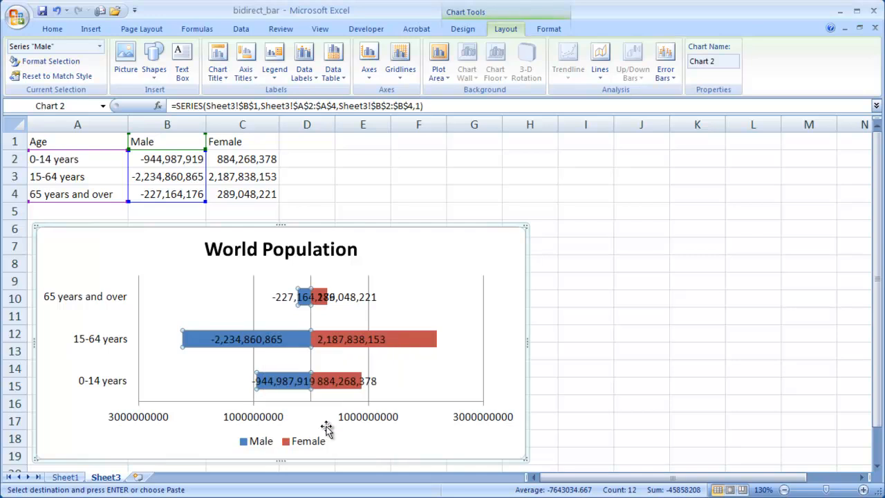
mouse_move(260, 343)
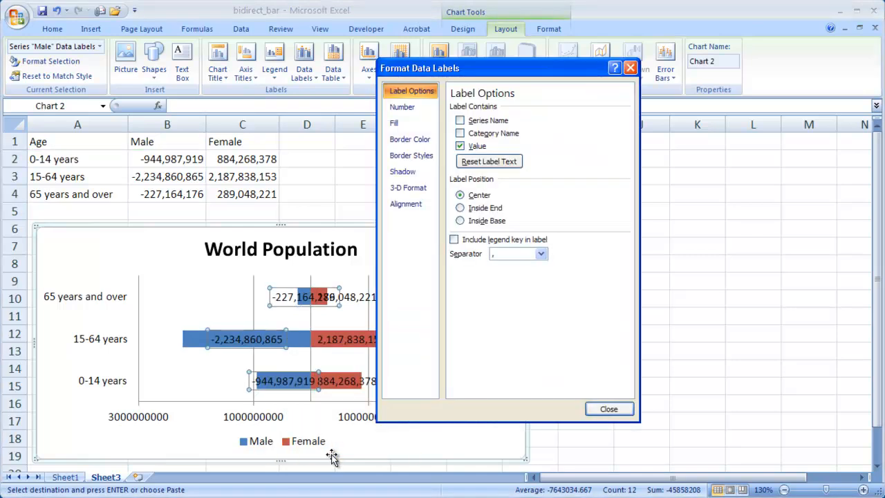
mouse_move(259, 377)
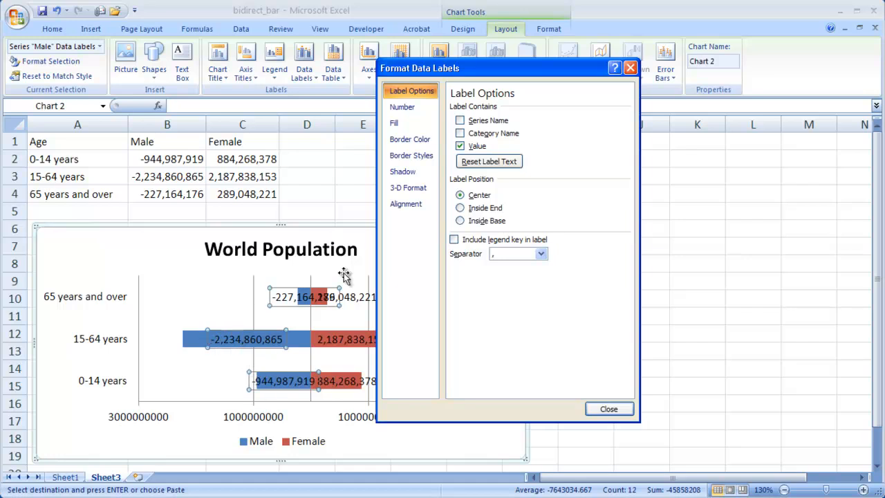
left_click(461, 208)
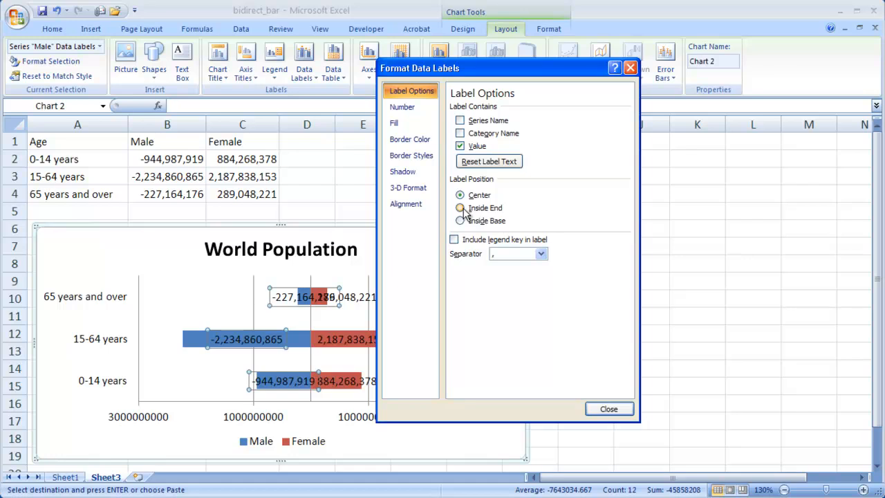
left_click(459, 207)
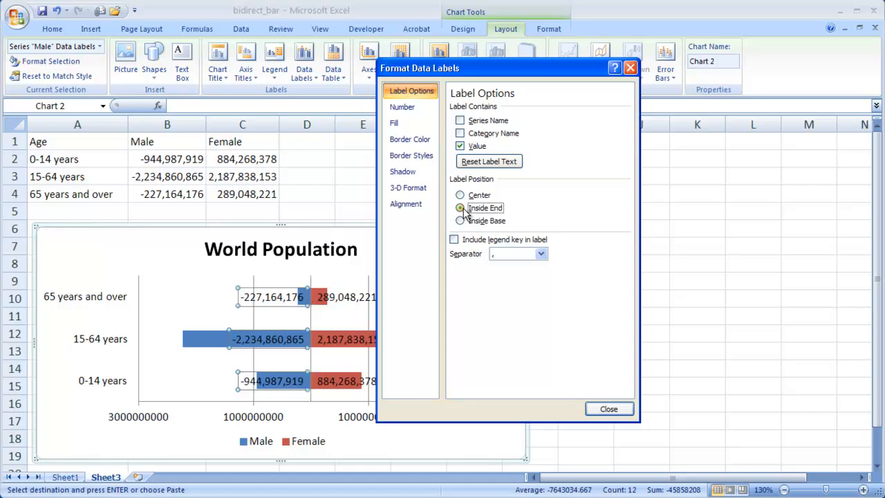
left_click(460, 208)
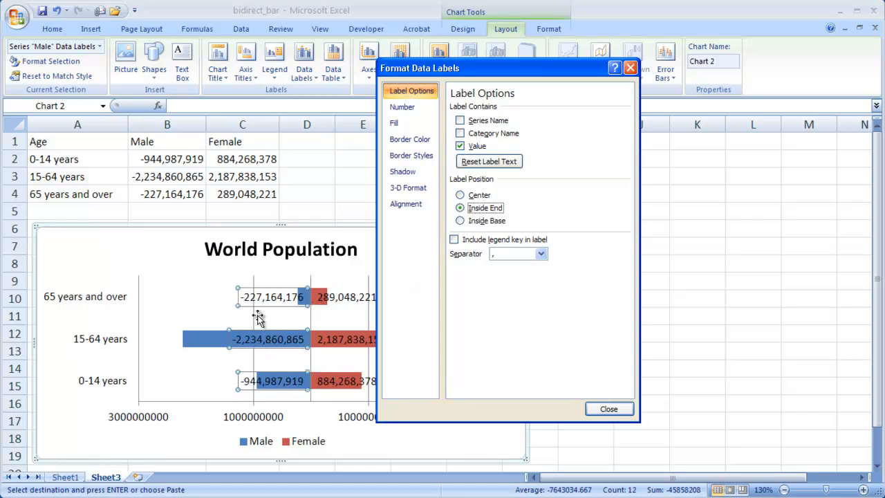
mouse_move(591, 389)
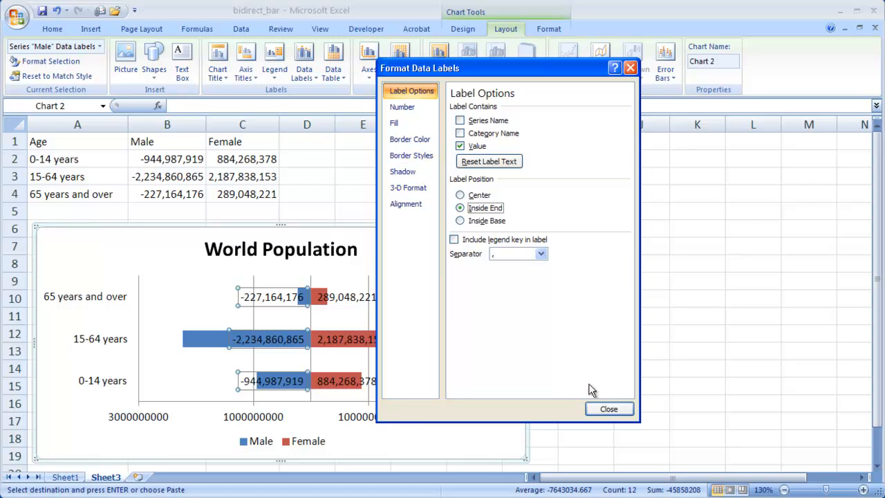
left_click(608, 409)
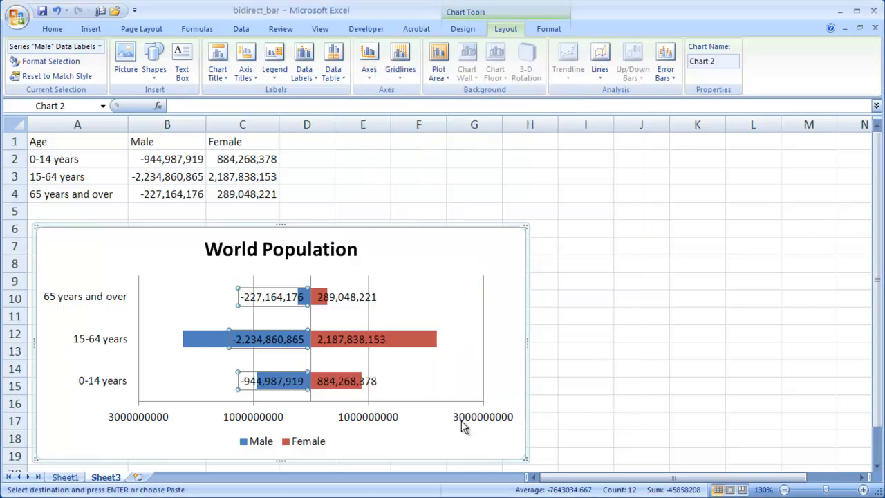
mouse_move(162, 431)
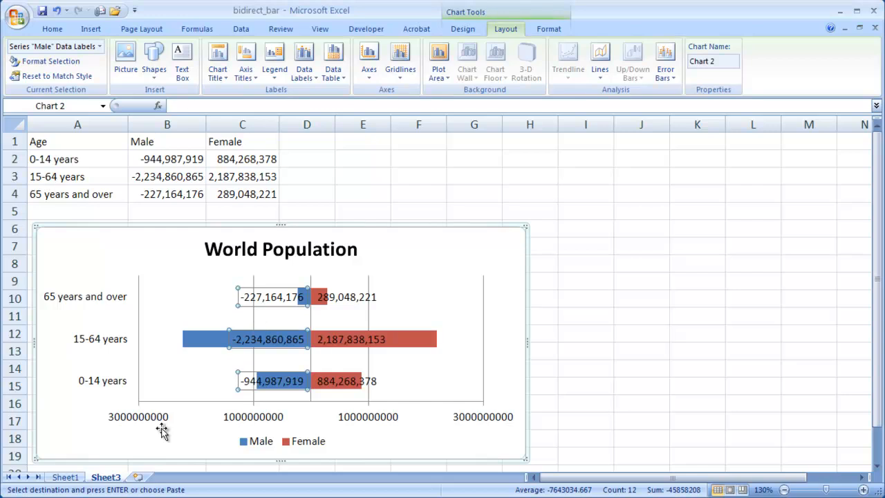
mouse_move(524, 26)
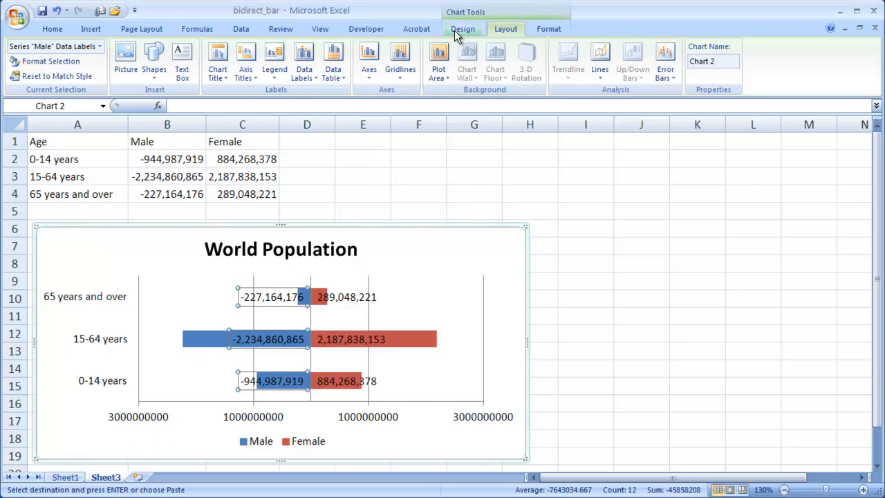
- Apply the black chart style with glossy blue and red bars to the World Population chart
left_click(463, 28)
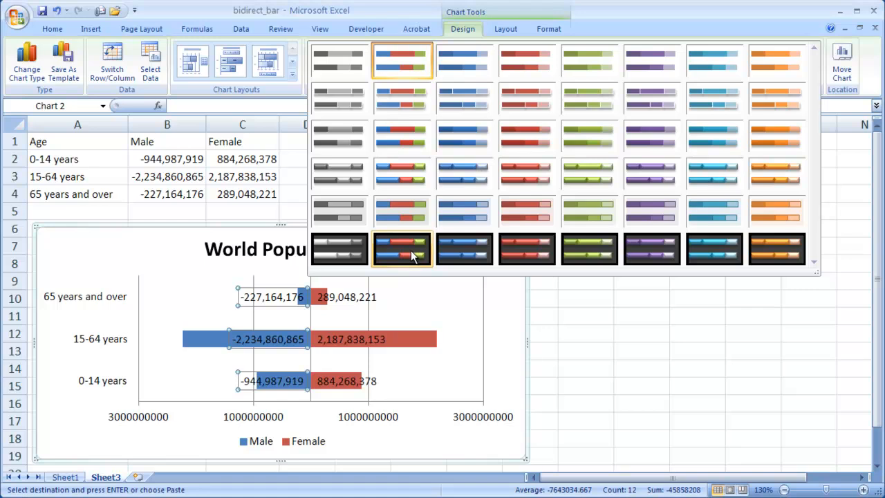
mouse_move(408, 259)
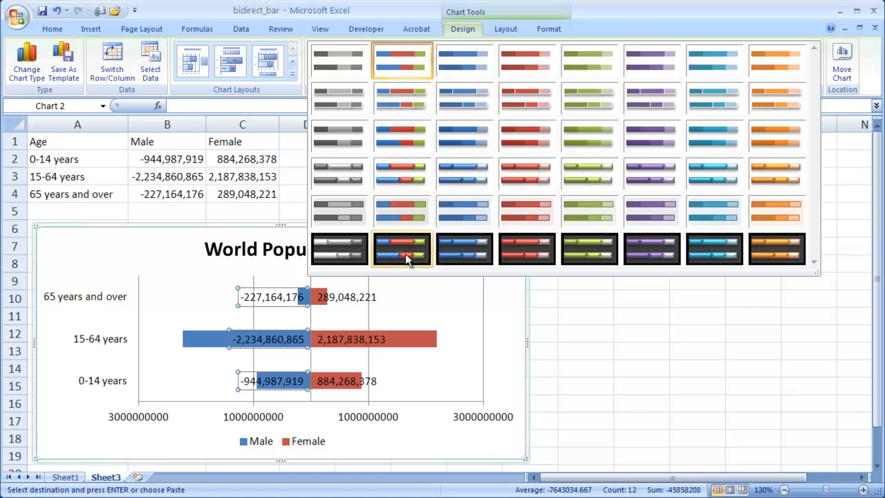
left_click(402, 249)
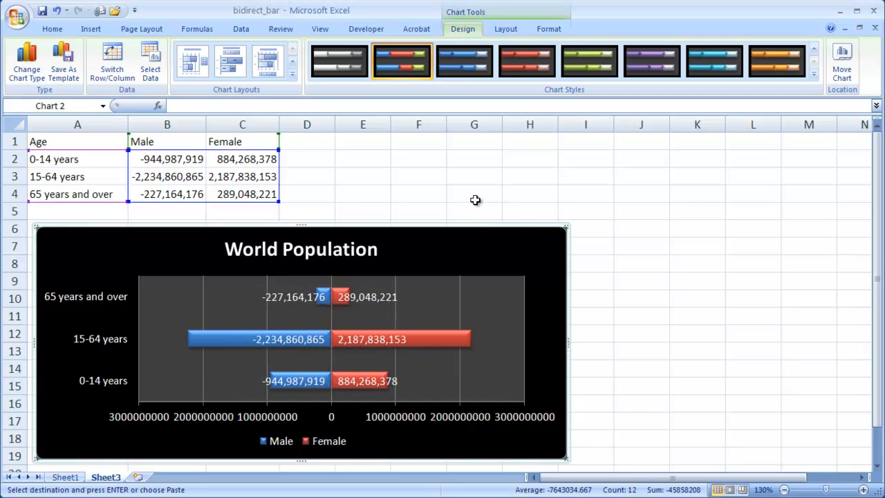
mouse_move(402, 61)
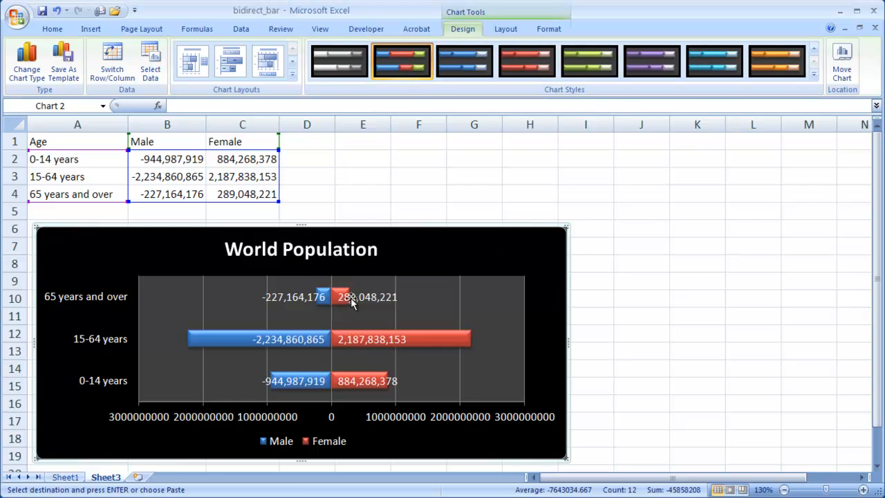
mouse_move(261, 442)
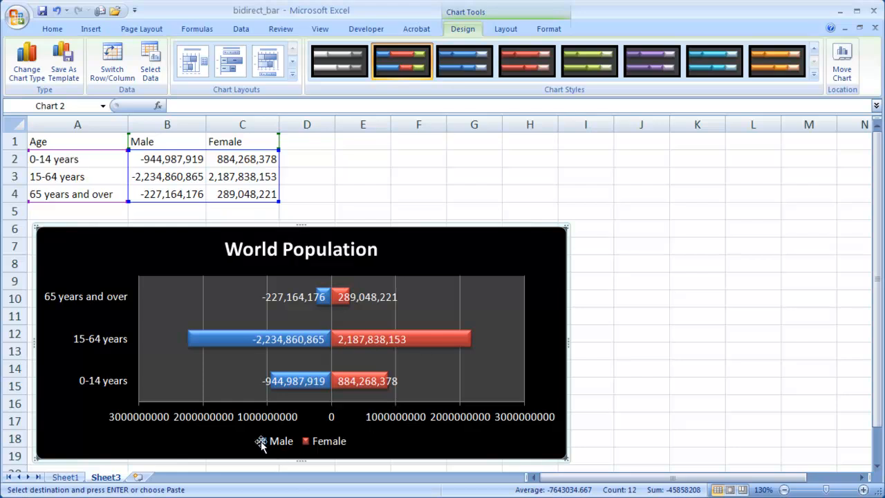
mouse_move(348, 327)
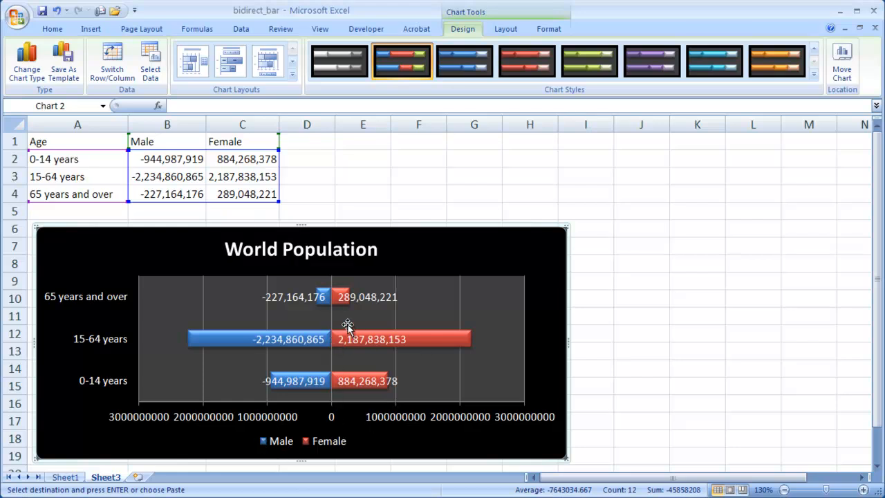
mouse_move(431, 349)
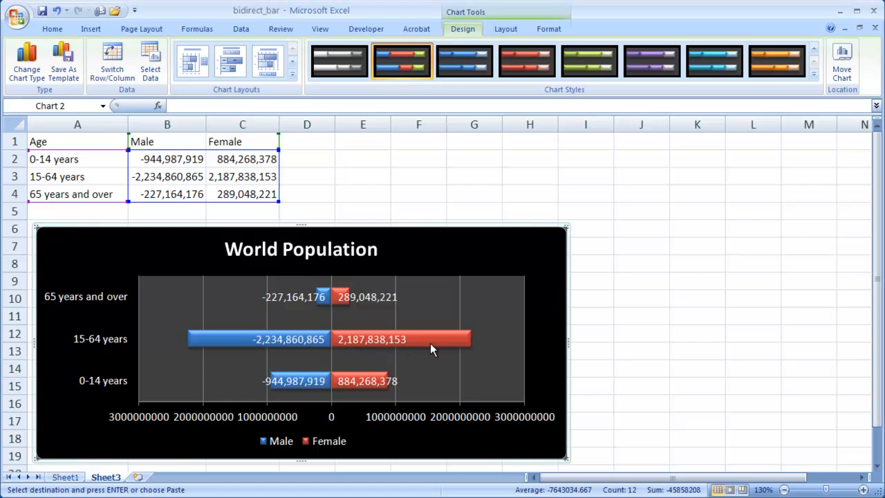
- Give the Female series a solid salmon-pink fill through Format Data Series
right_click(436, 339)
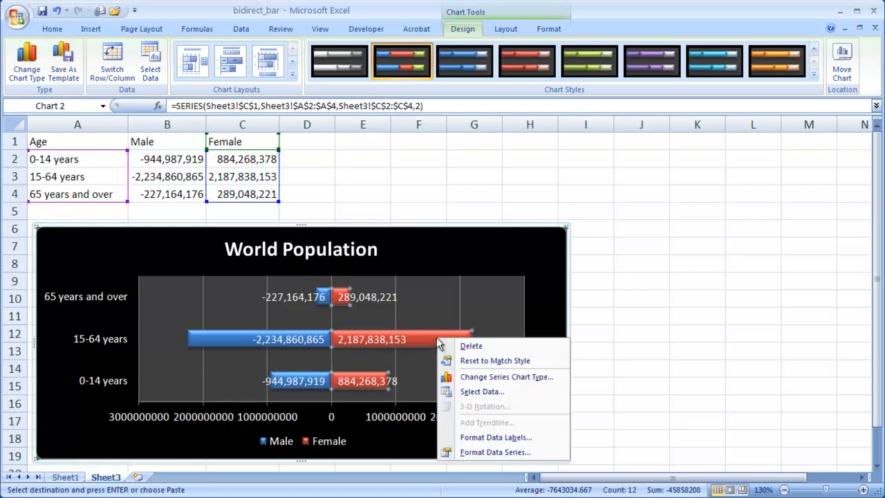
mouse_move(491, 452)
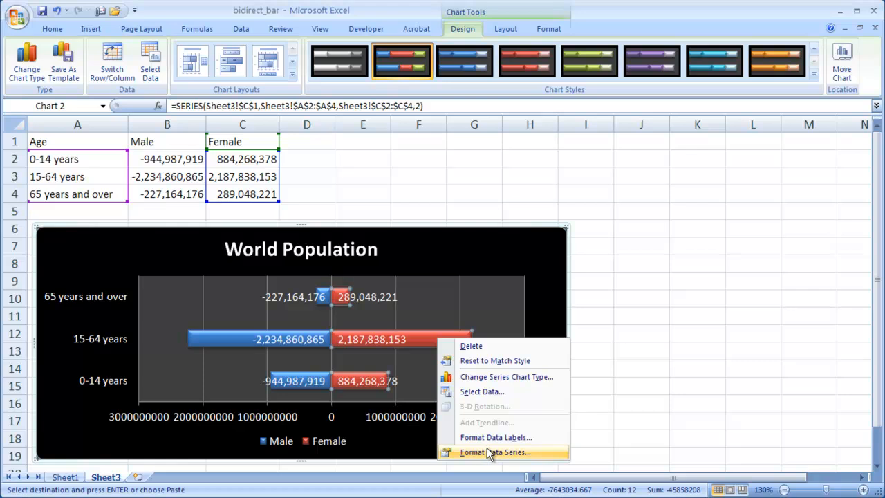
left_click(495, 452)
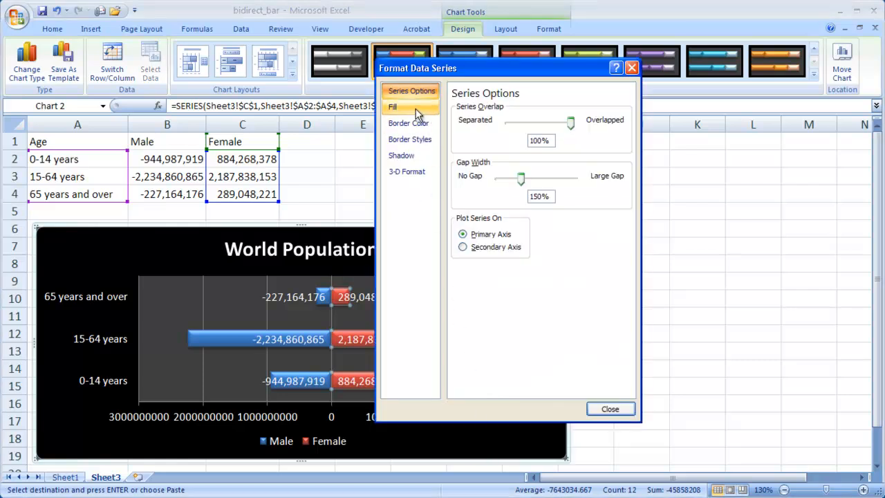
left_click(392, 106)
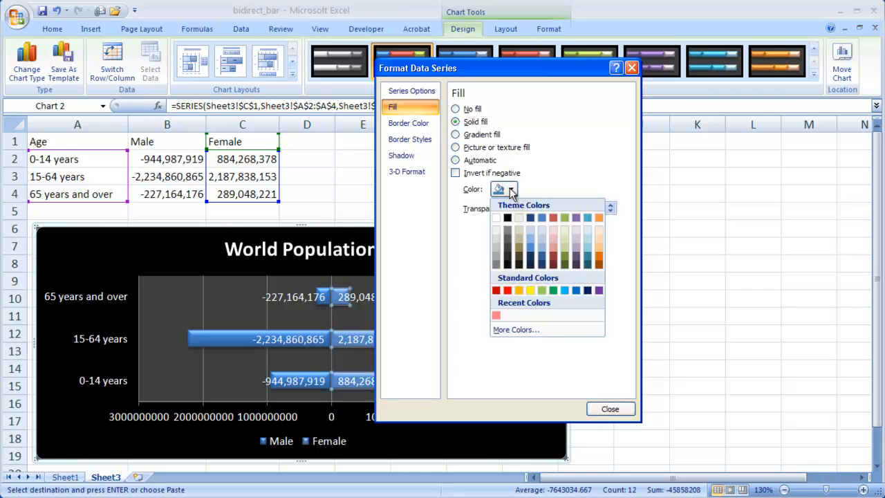
mouse_move(515, 329)
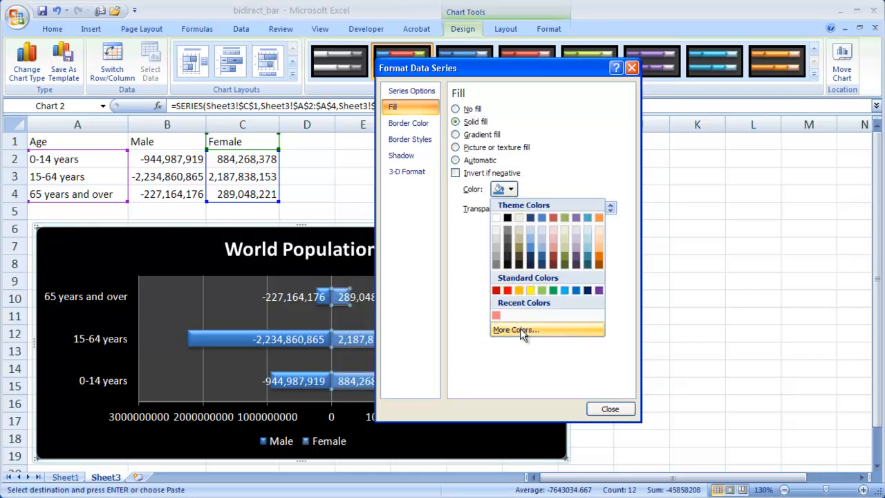
left_click(513, 329)
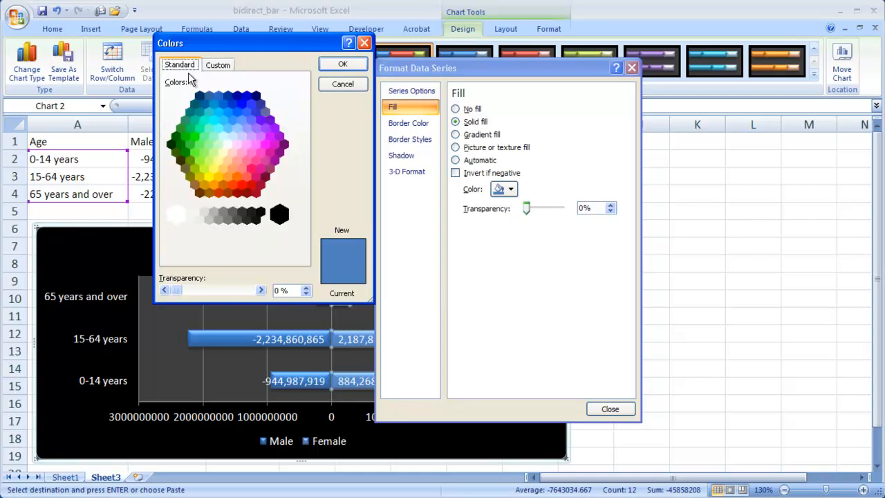
mouse_move(262, 166)
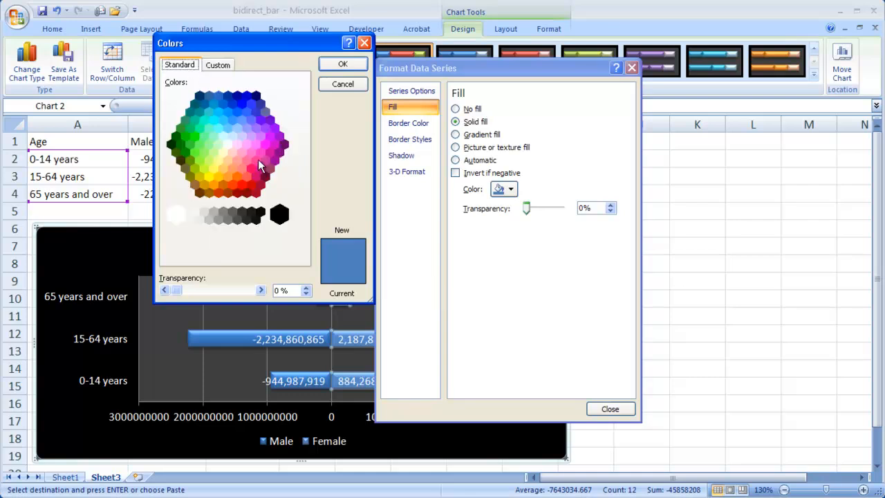
mouse_move(249, 168)
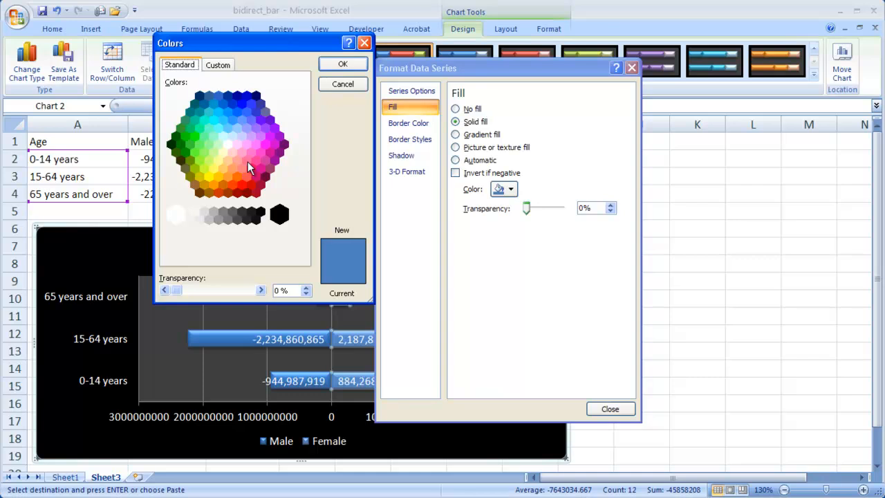
left_click(242, 169)
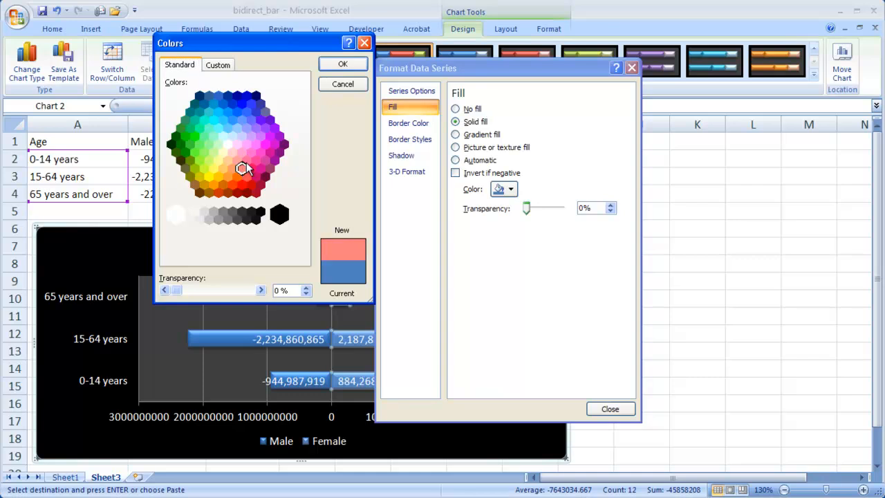
left_click(342, 63)
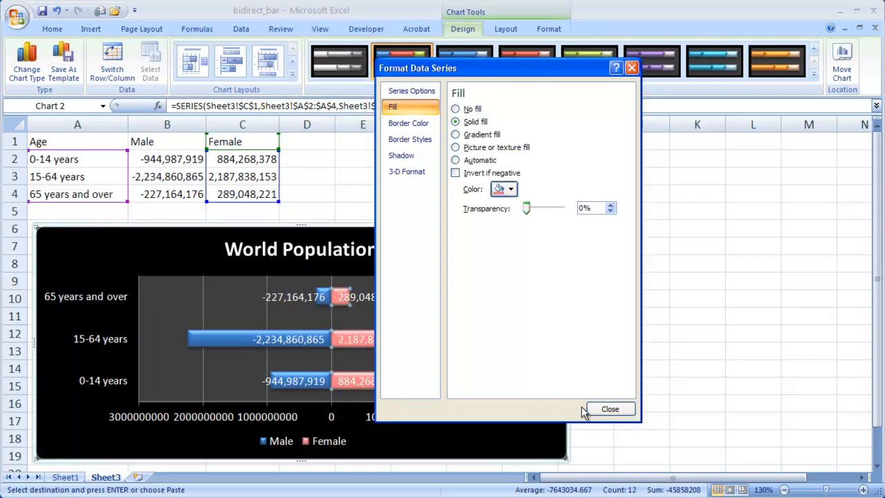
left_click(610, 409)
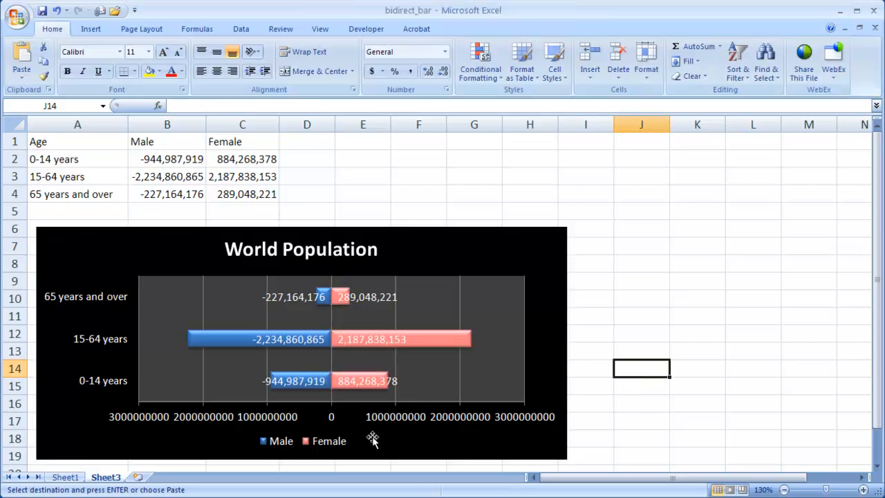
mouse_move(385, 248)
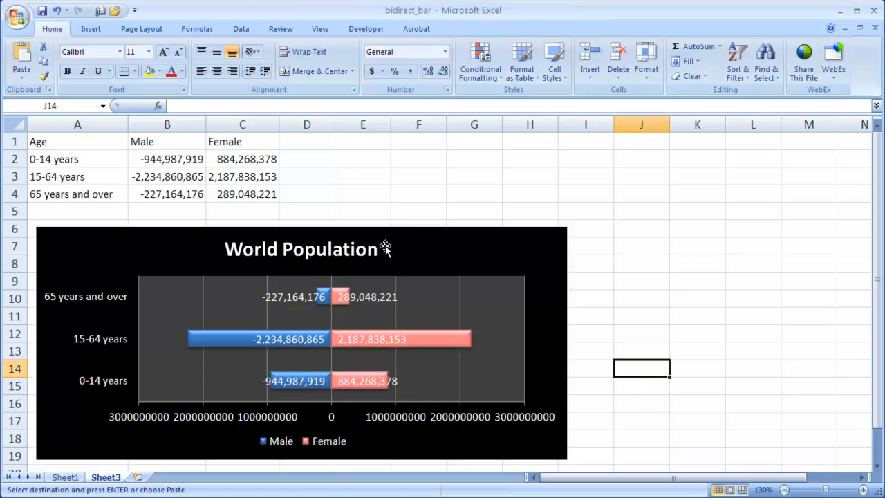
mouse_move(445, 246)
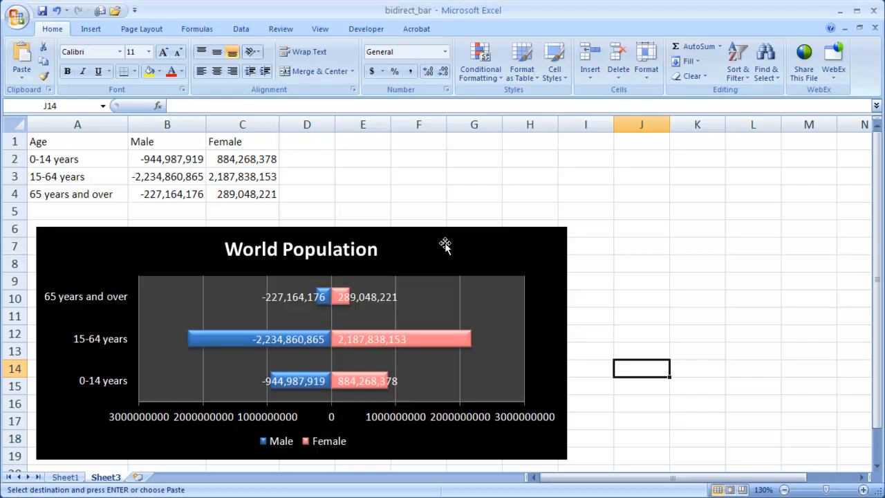
mouse_move(441, 241)
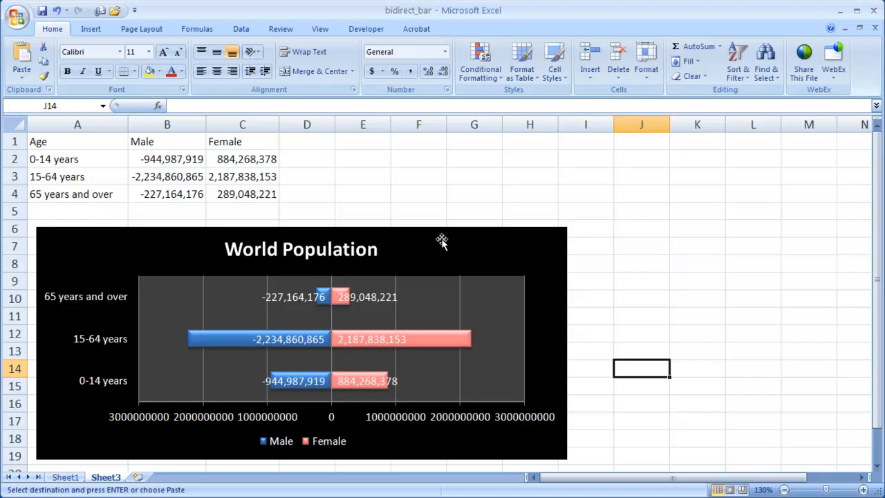